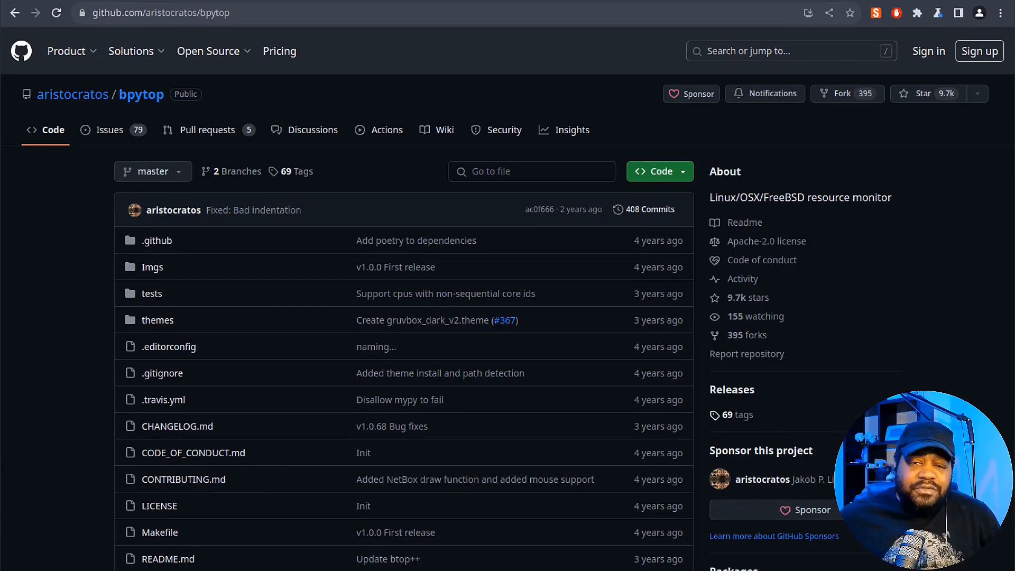
mouse_move(346, 308)
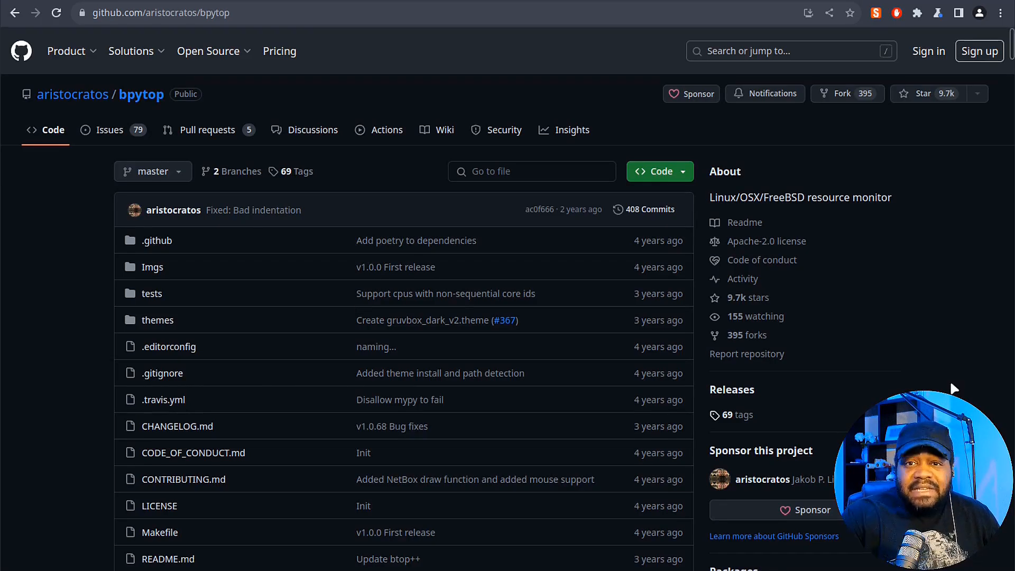
Scroll the bpytop README down and back up to the Screenshots section.
scroll("down", 3)
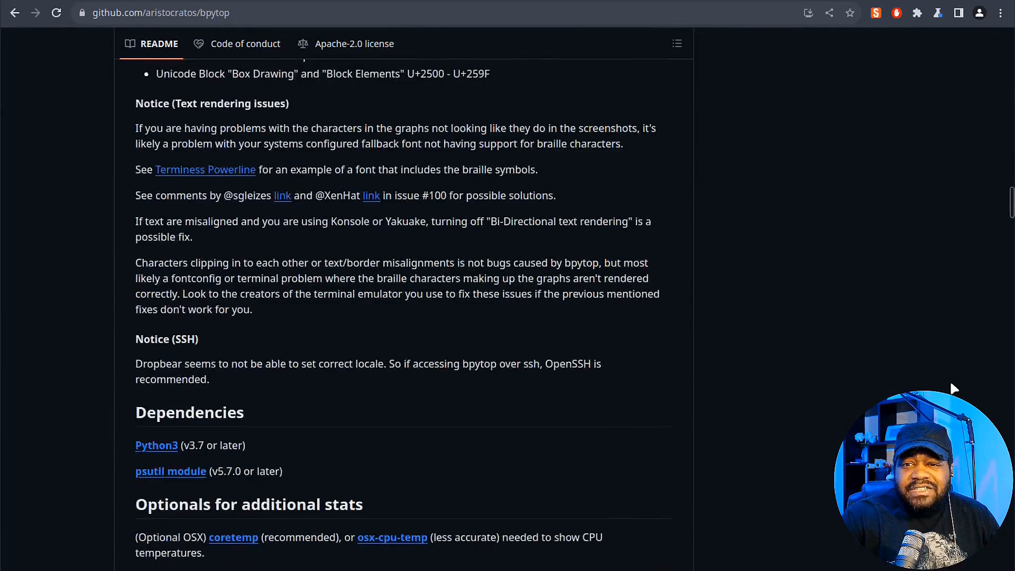
scroll("up", 3)
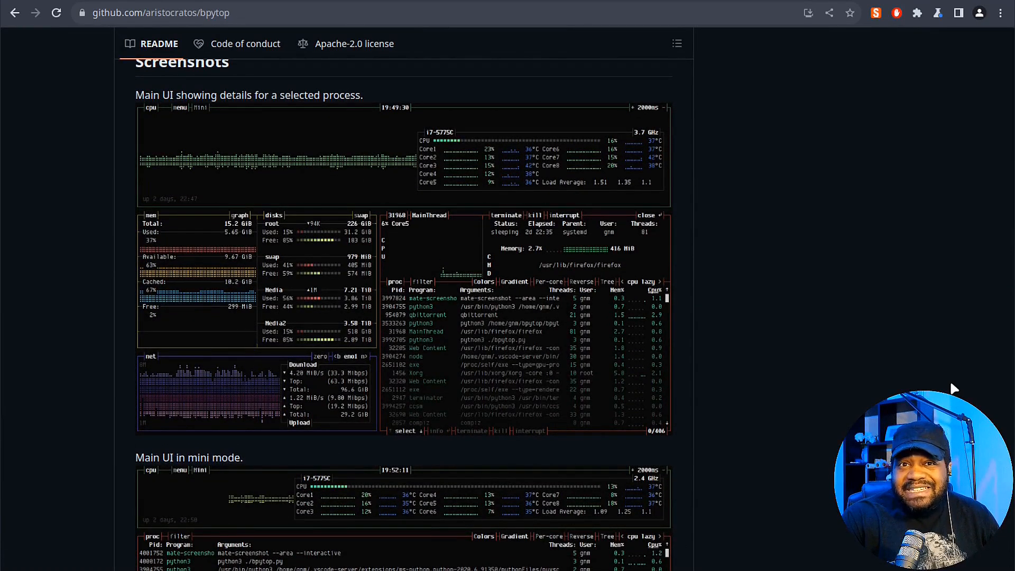
mouse_move(29, 317)
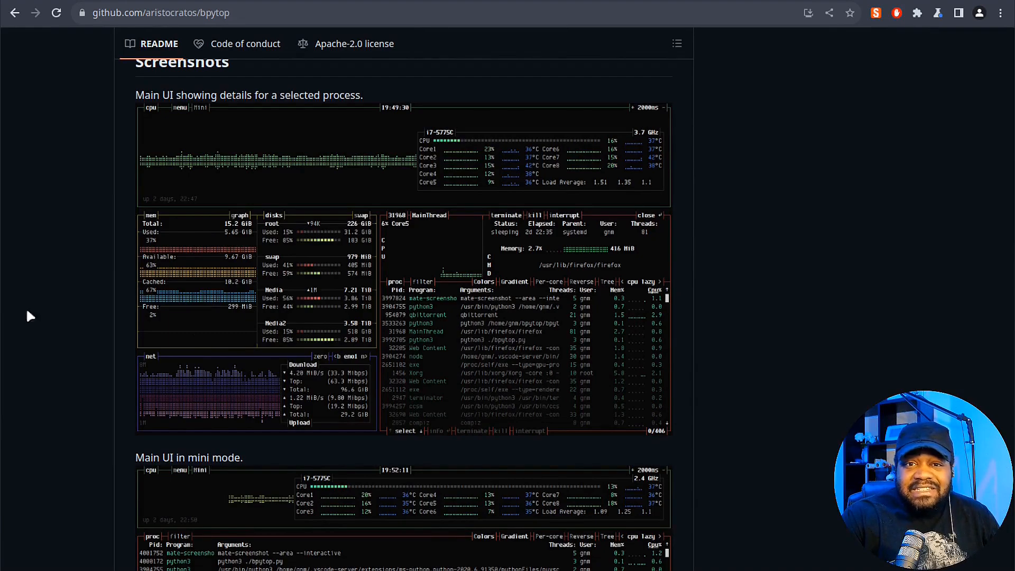
mouse_move(288, 290)
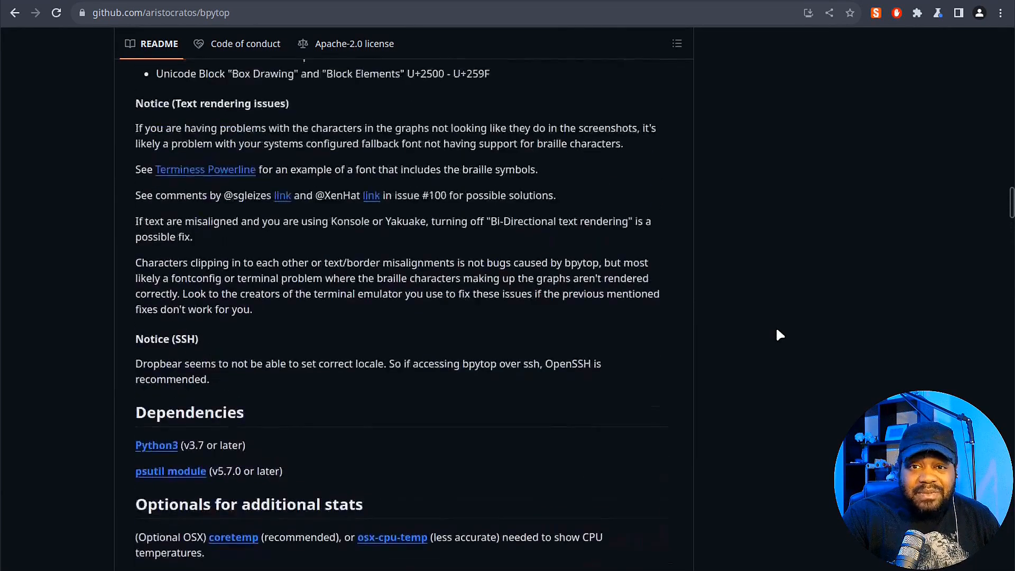
Scroll the bpytop README back to its Index and Packaging status table.
scroll("up", 3)
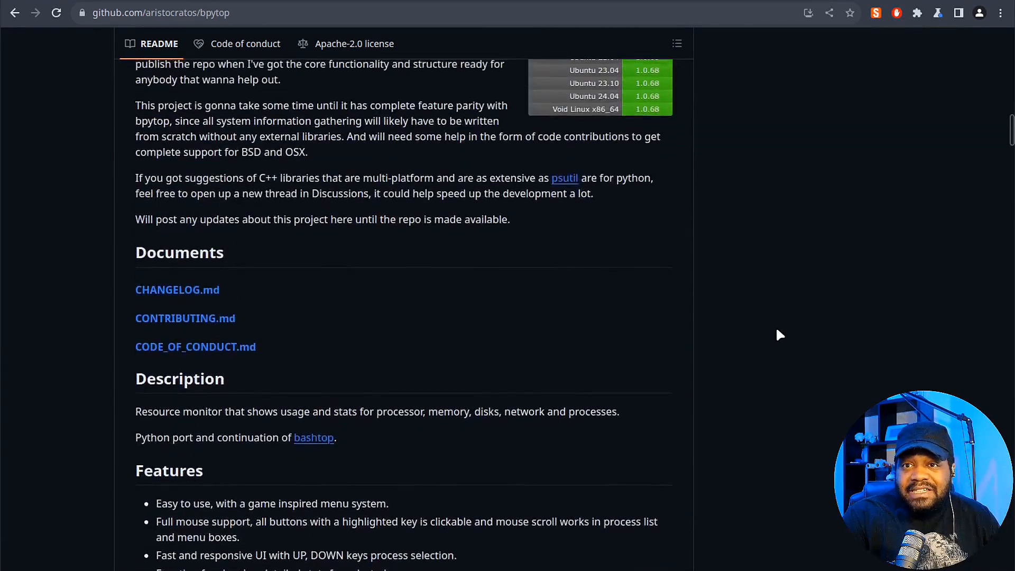
scroll("up", 3)
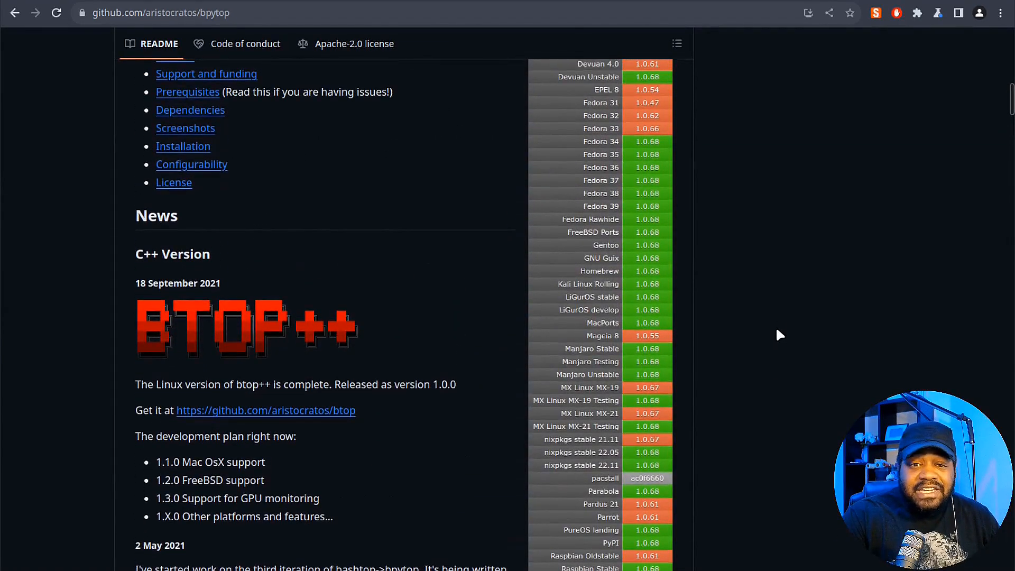
scroll("down", 3)
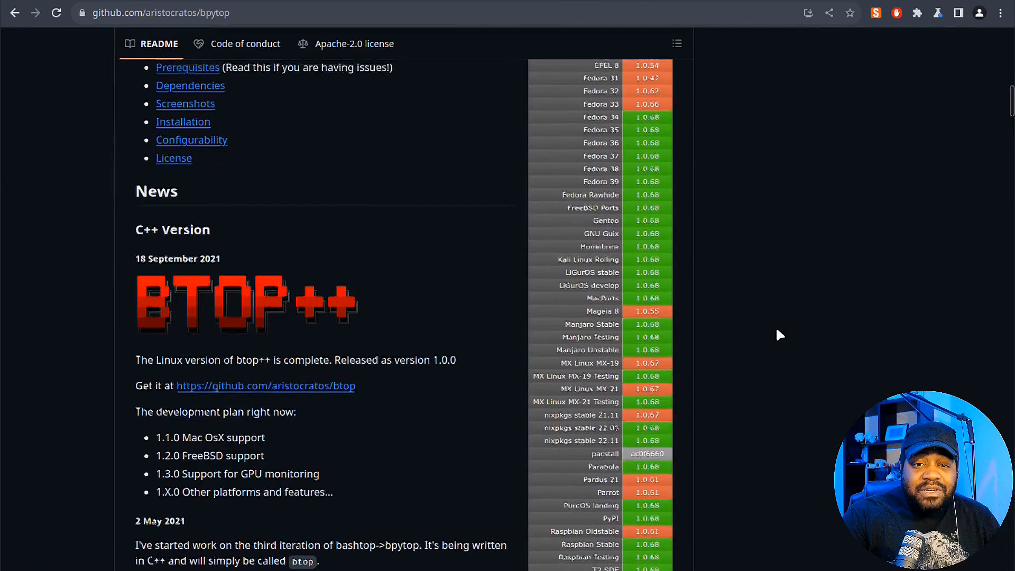
scroll("up", 3)
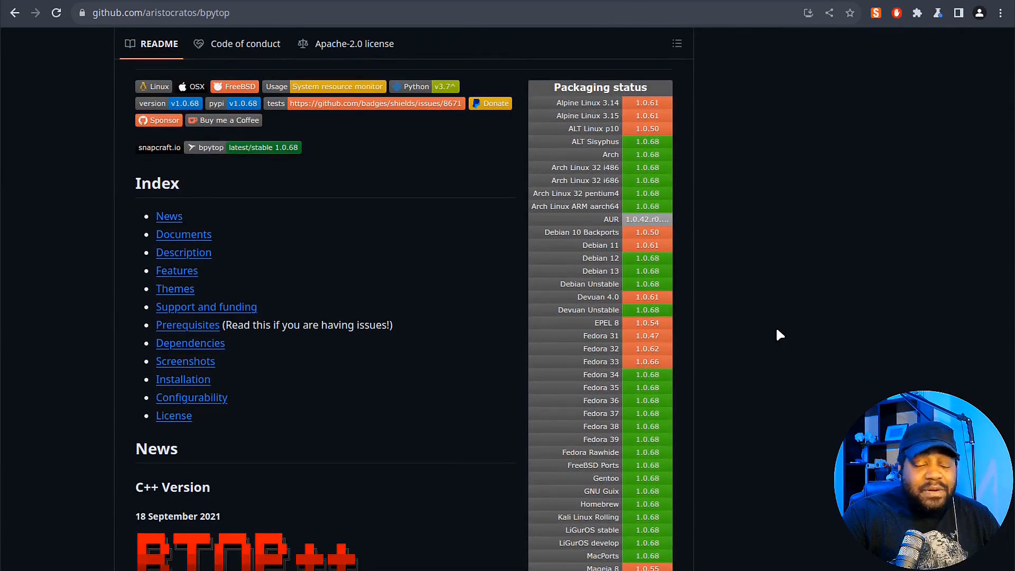
mouse_move(582, 111)
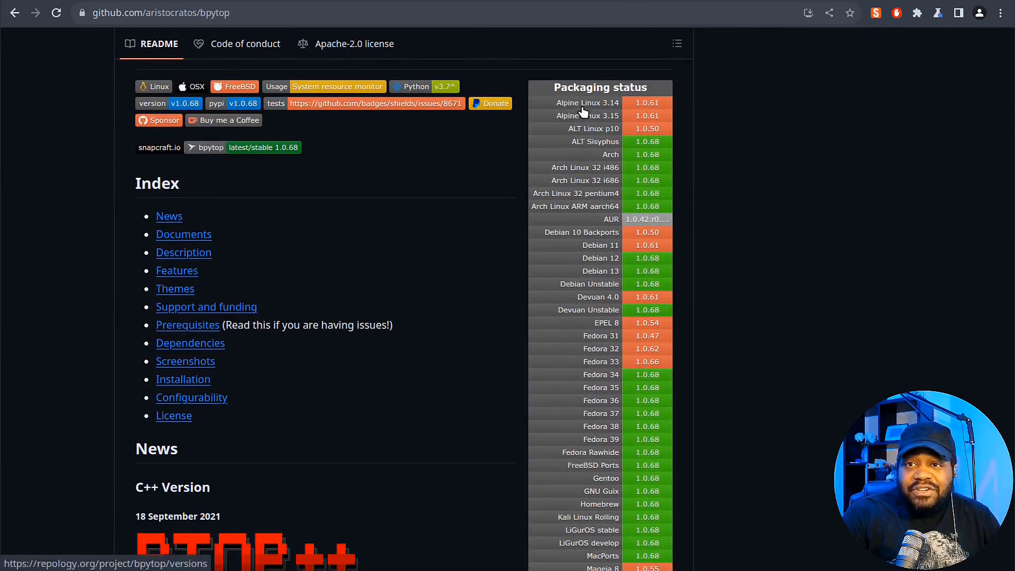
mouse_move(614, 115)
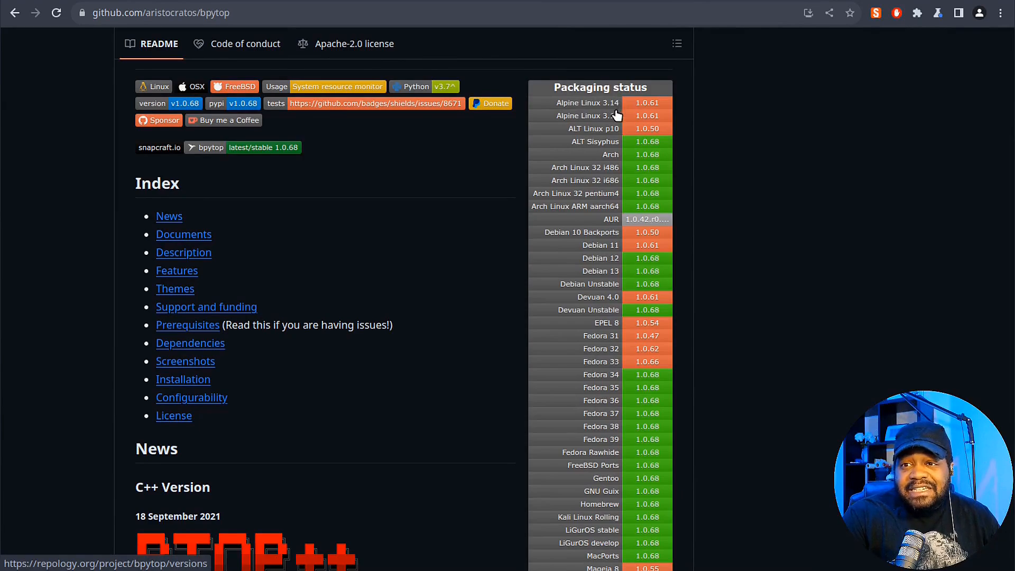
mouse_move(824, 202)
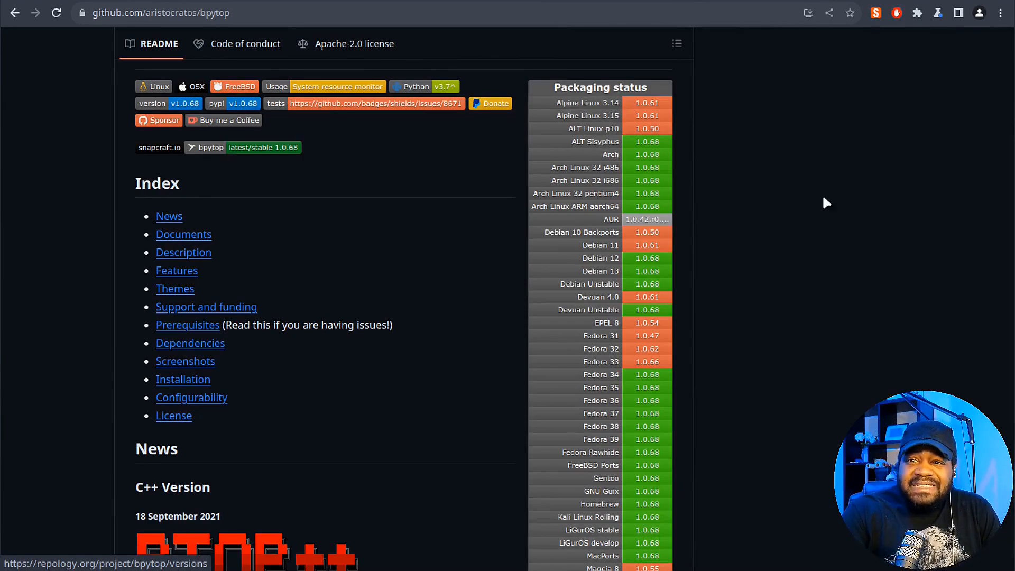
mouse_move(691, 193)
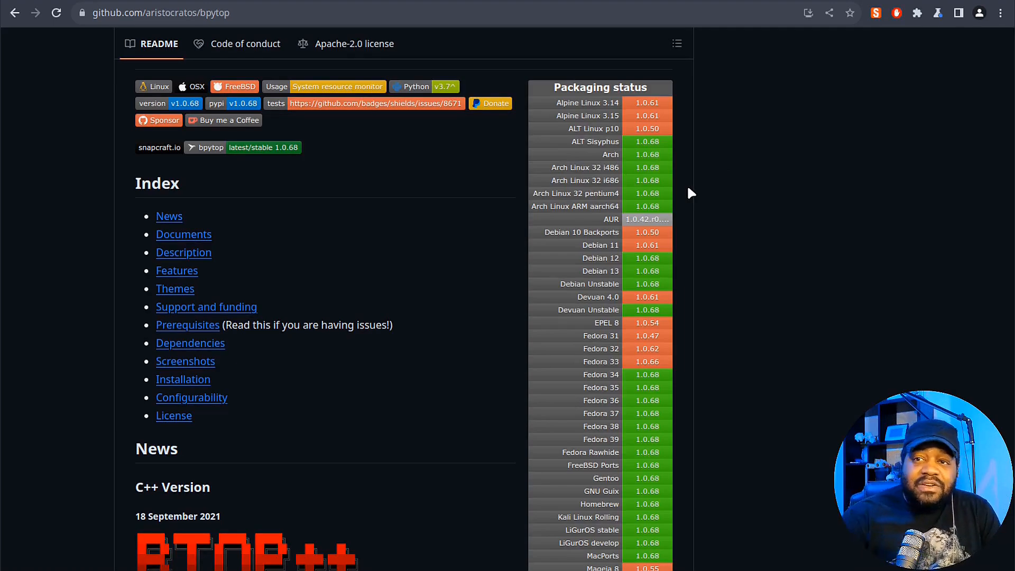
mouse_move(511, 169)
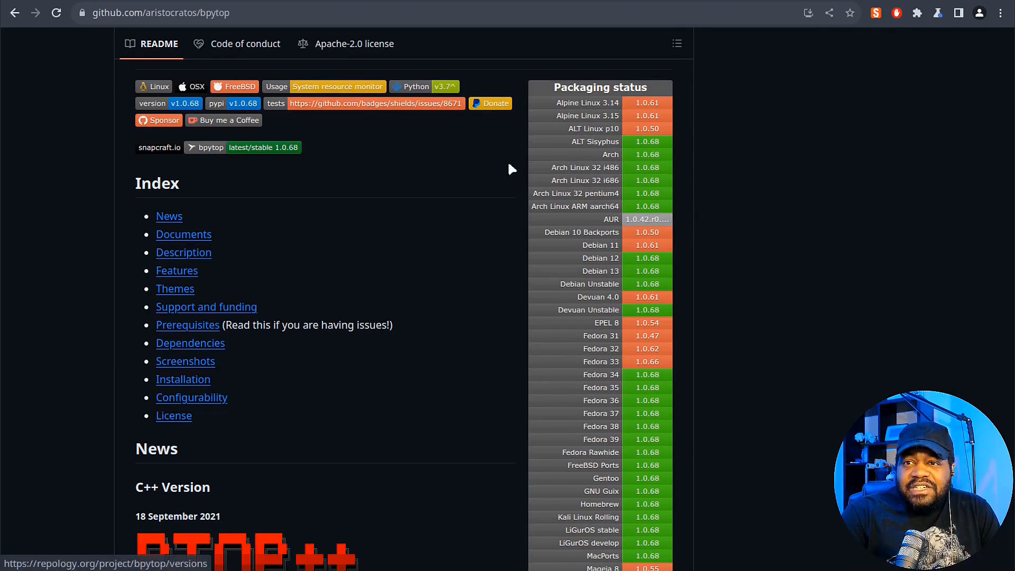
scroll("down", 3)
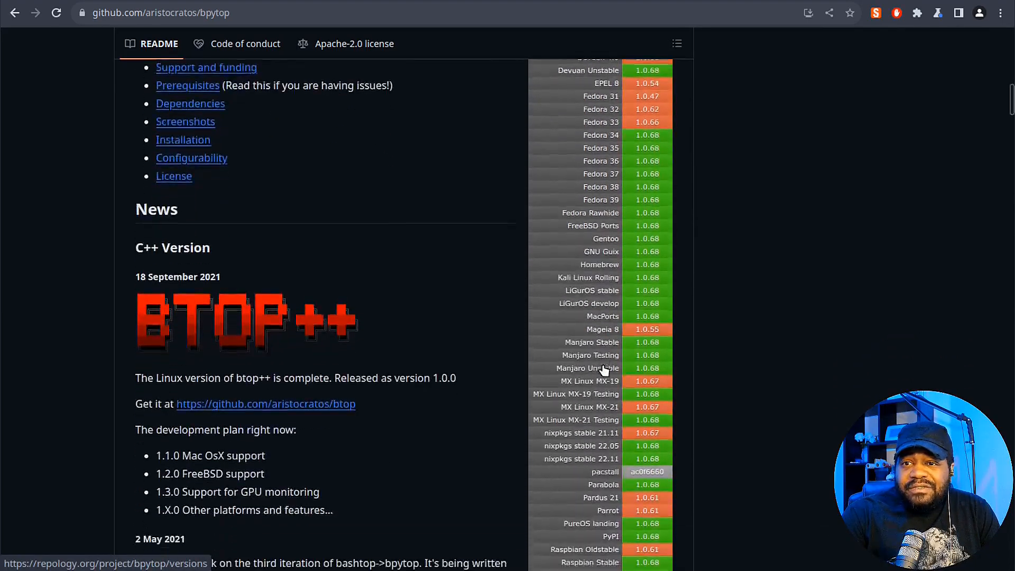
scroll("down", 3)
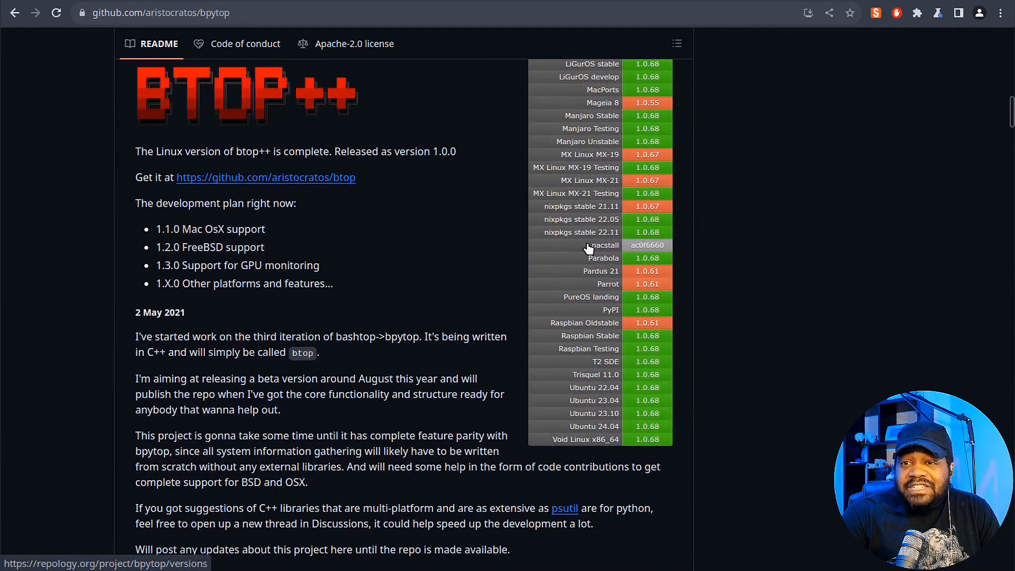
scroll("up", 3)
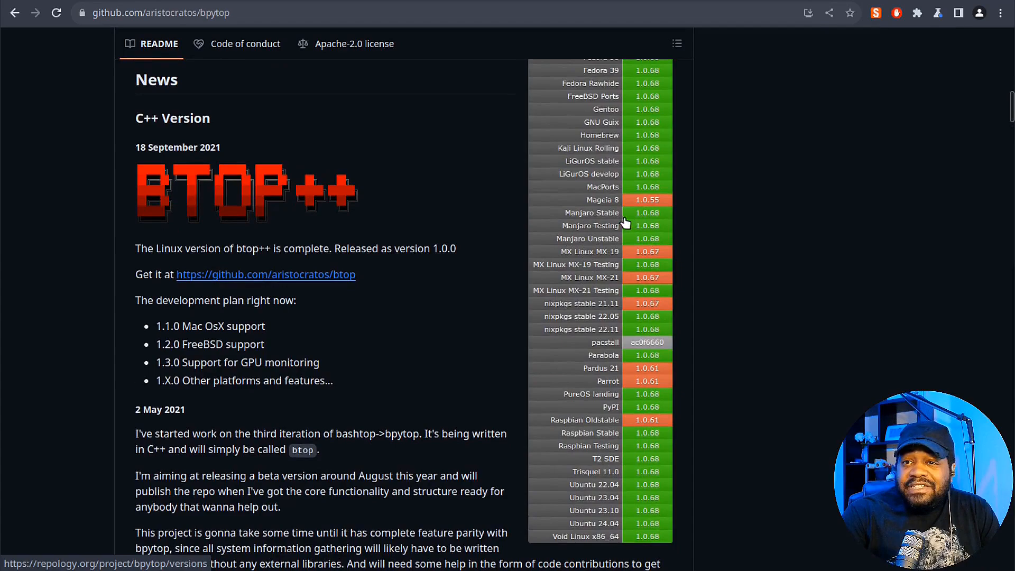
mouse_move(585, 245)
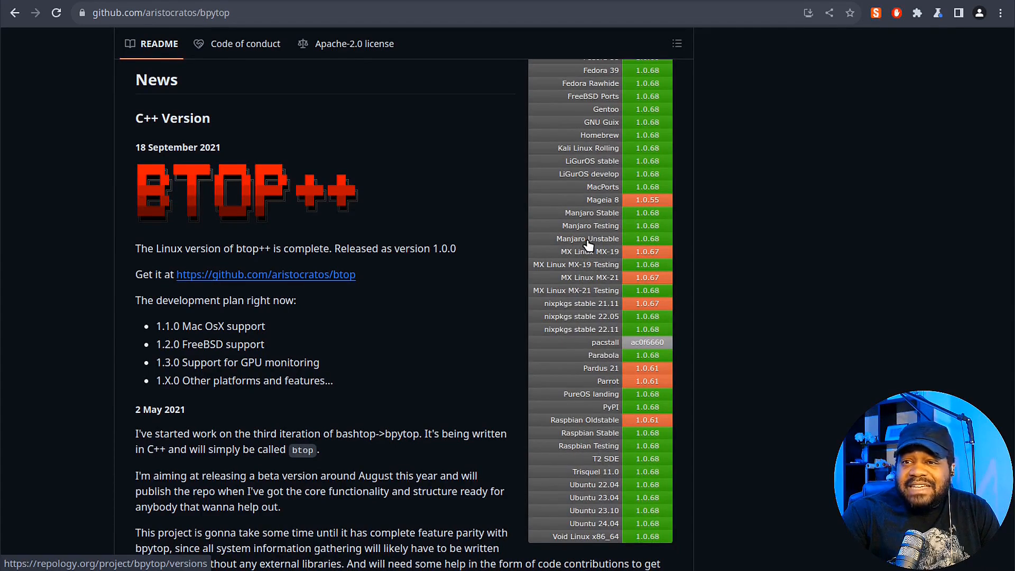
mouse_move(639, 226)
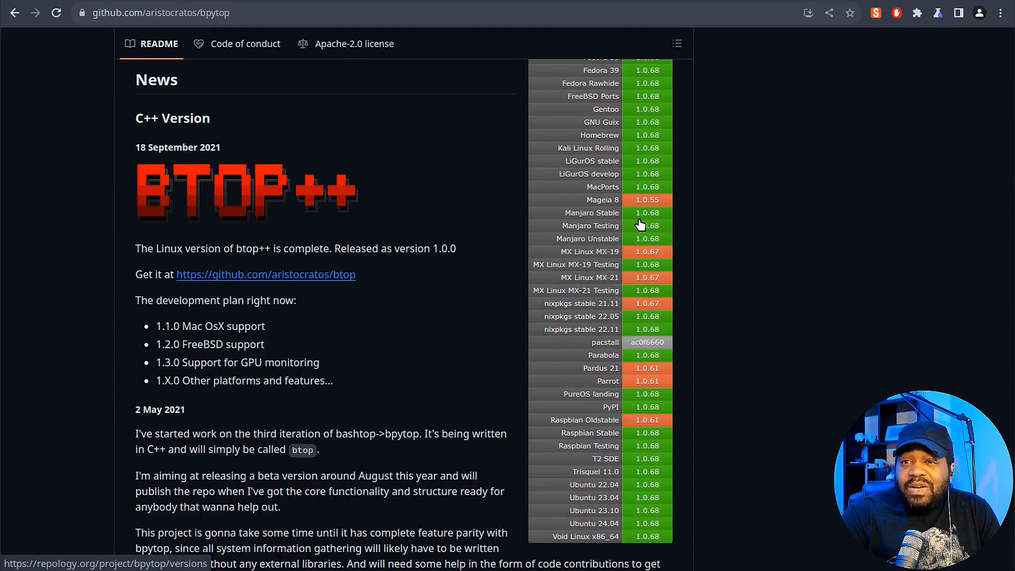
scroll("up", 3)
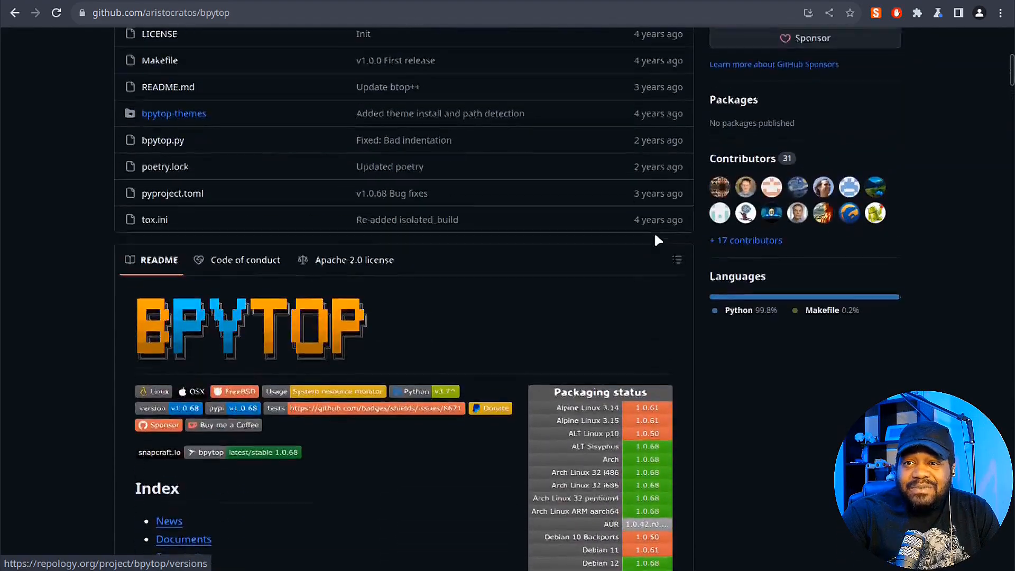
scroll("up", 3)
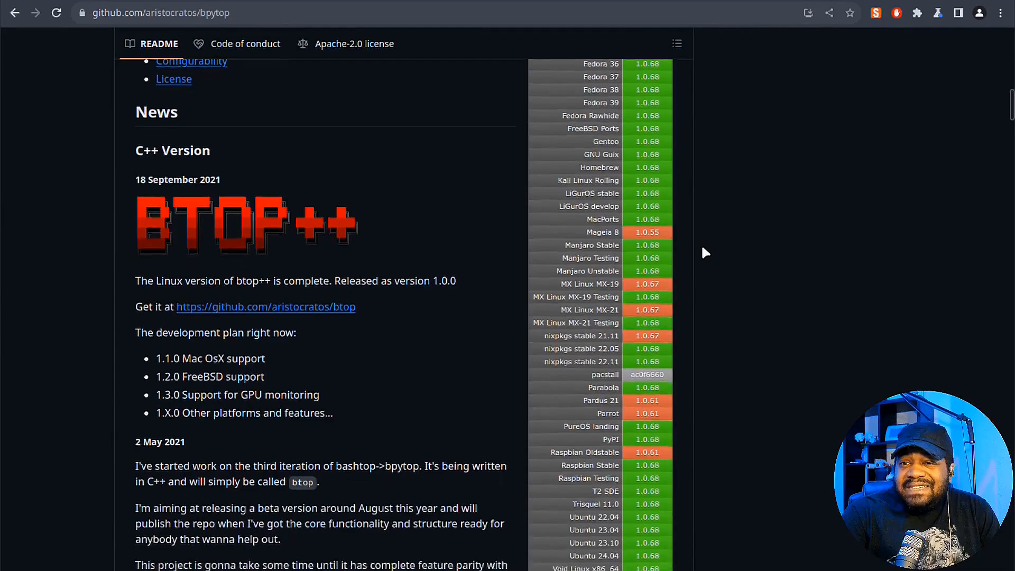
scroll("down", 3)
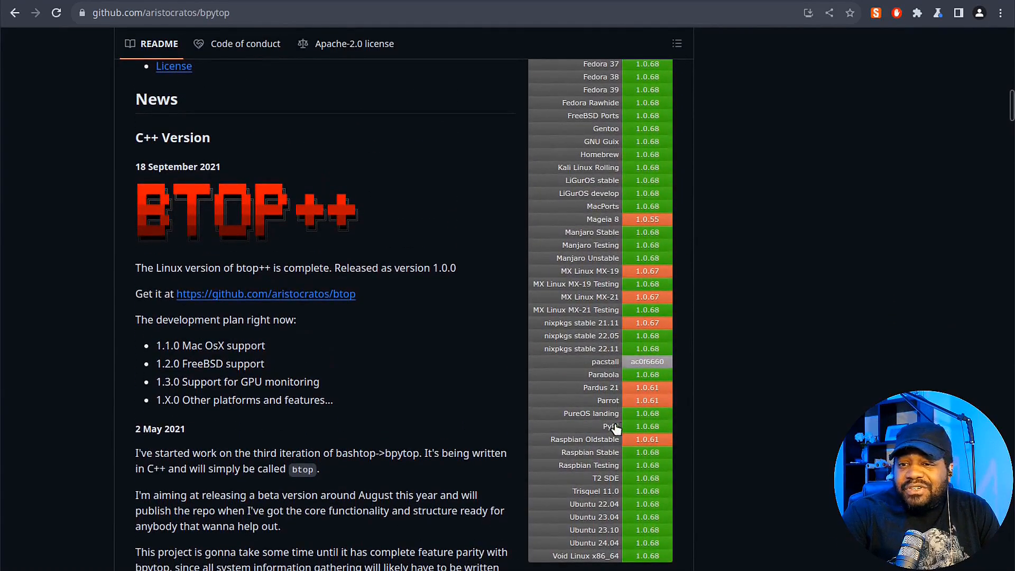
mouse_move(714, 518)
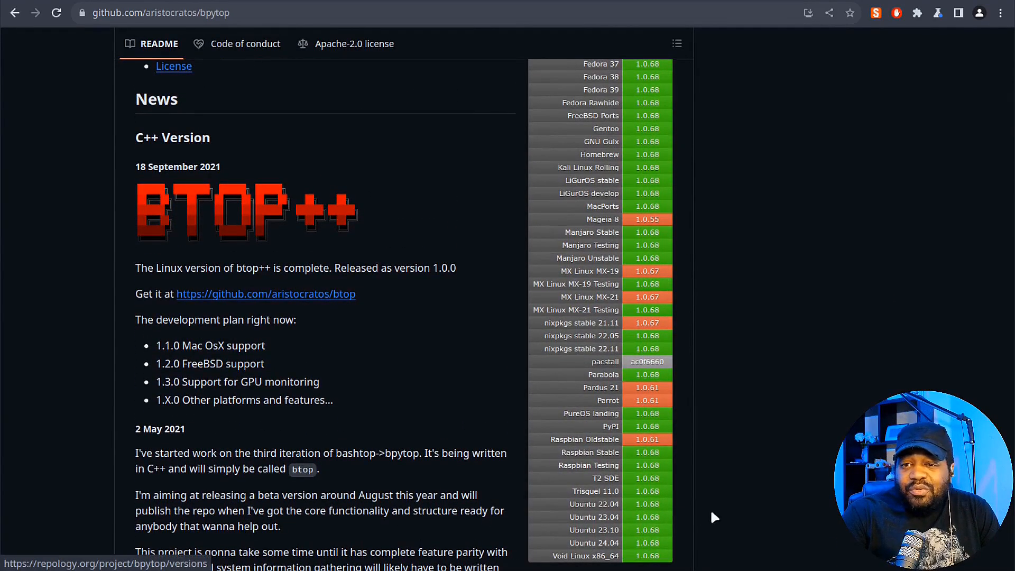
mouse_move(637, 511)
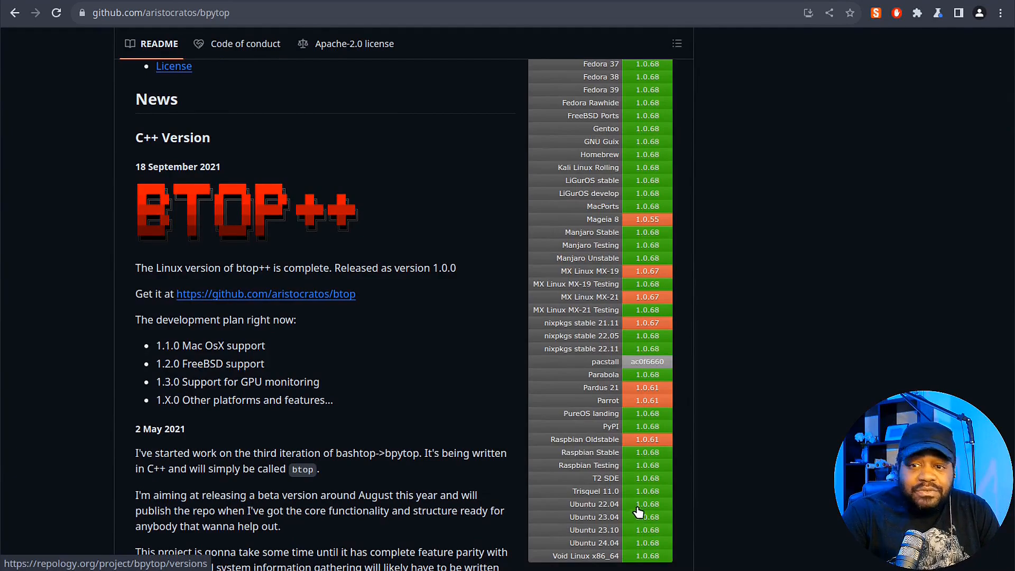
scroll("up", 3)
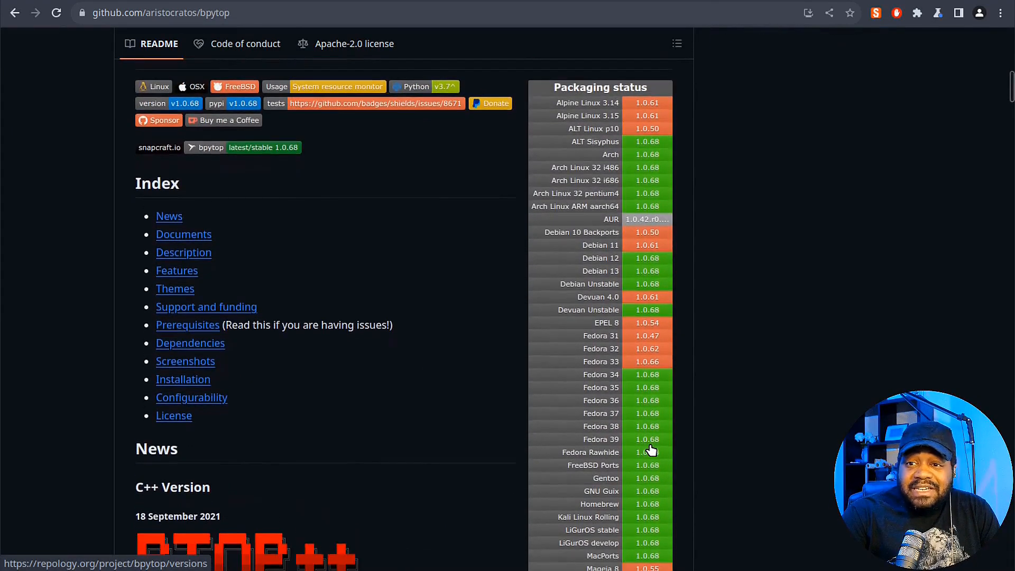
mouse_move(647, 447)
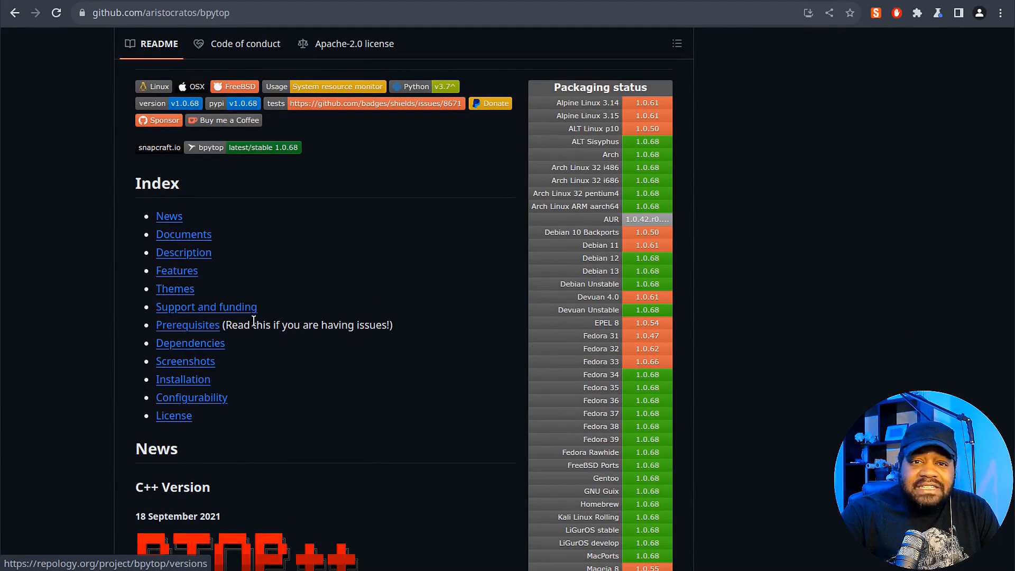
mouse_move(700, 401)
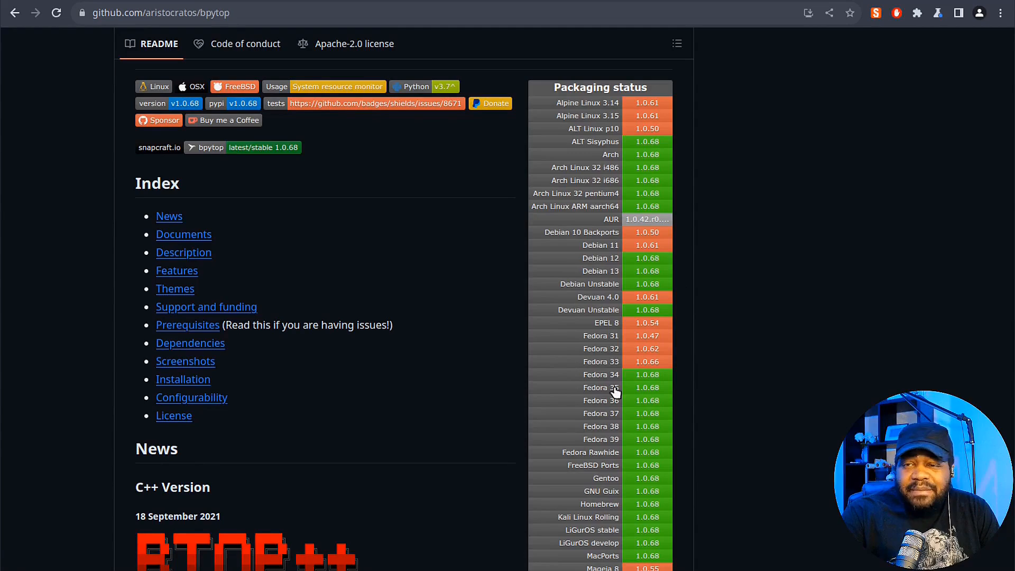
mouse_move(605, 374)
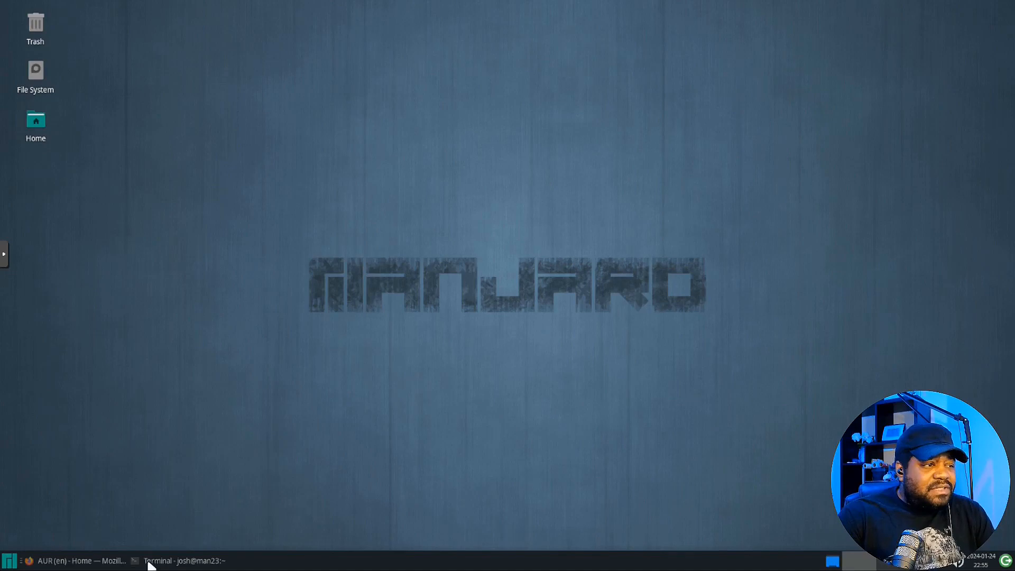
mouse_move(277, 499)
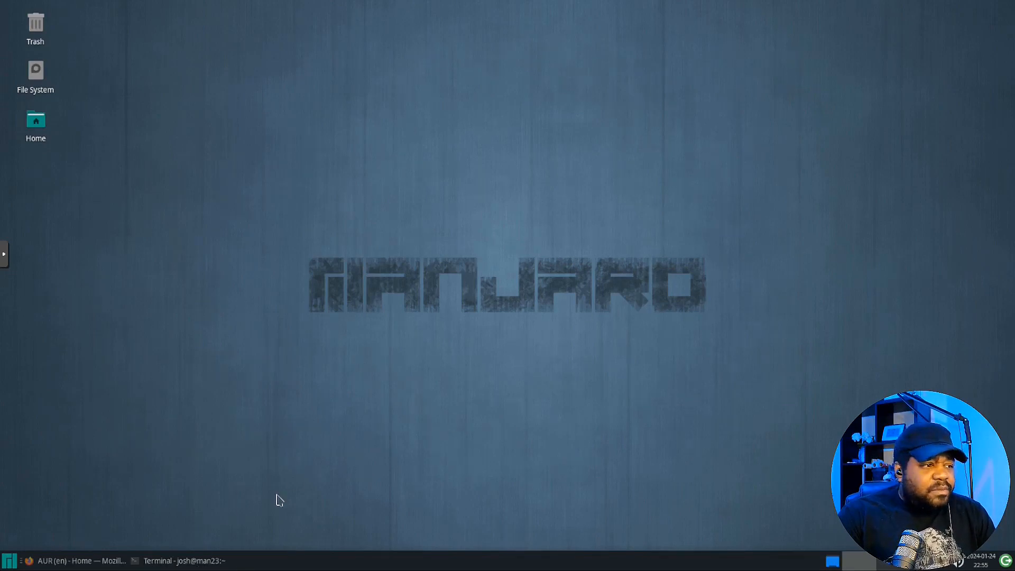
Run sudo pacman -Syu in Terminal with the password, finding nothing to upgrade.
left_click(184, 560)
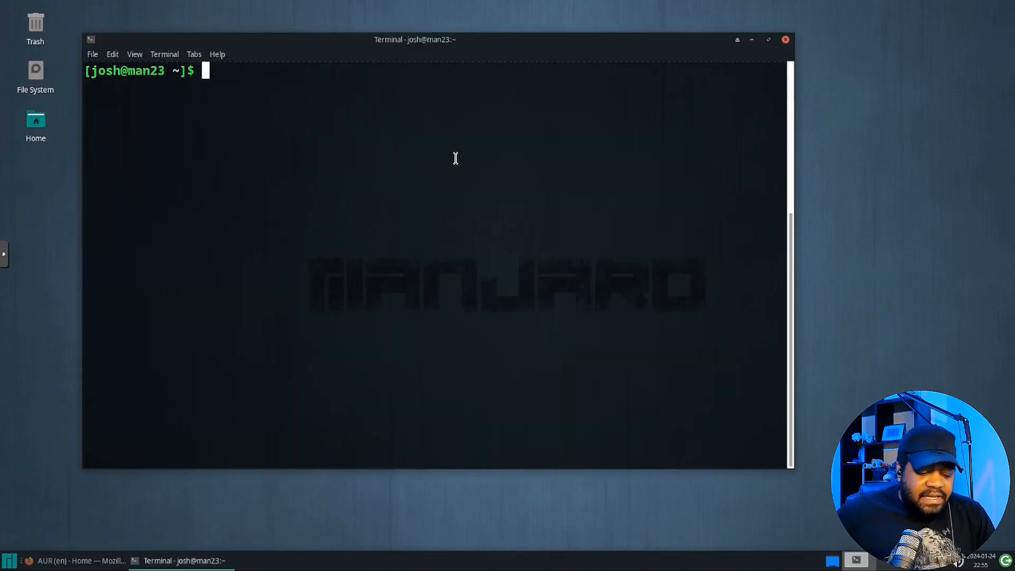
type("s")
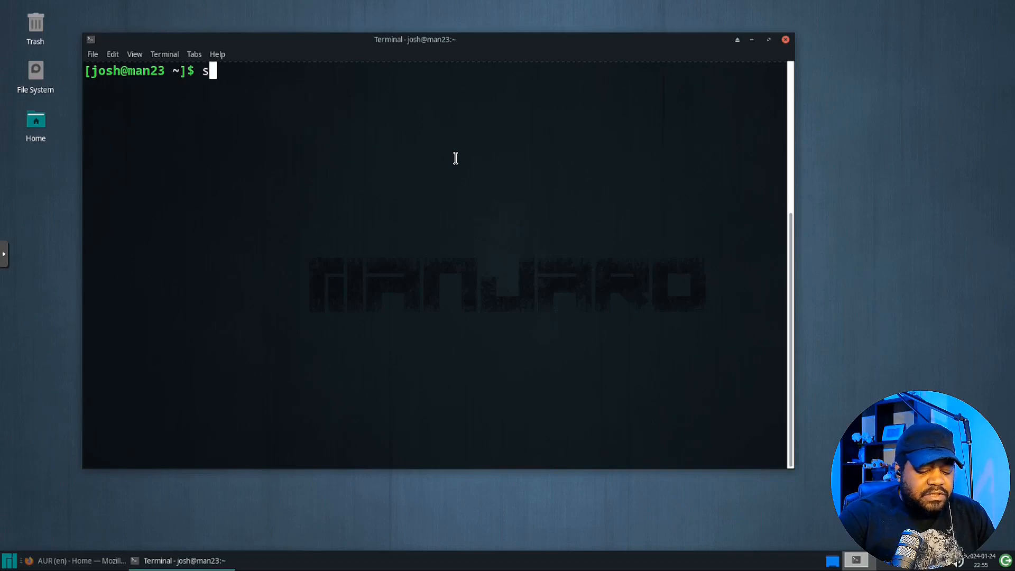
type("udo pacman")
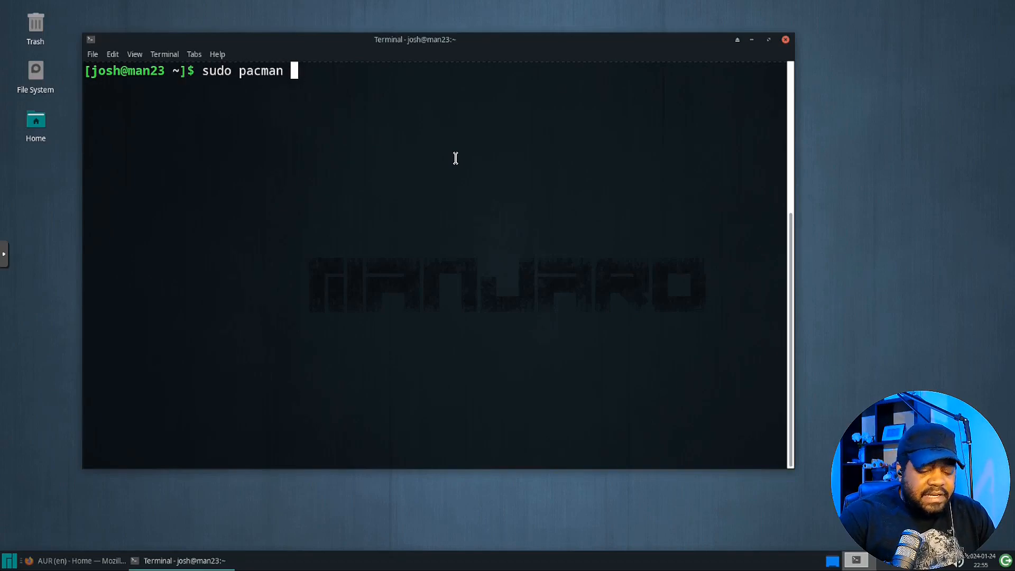
type("-Syu")
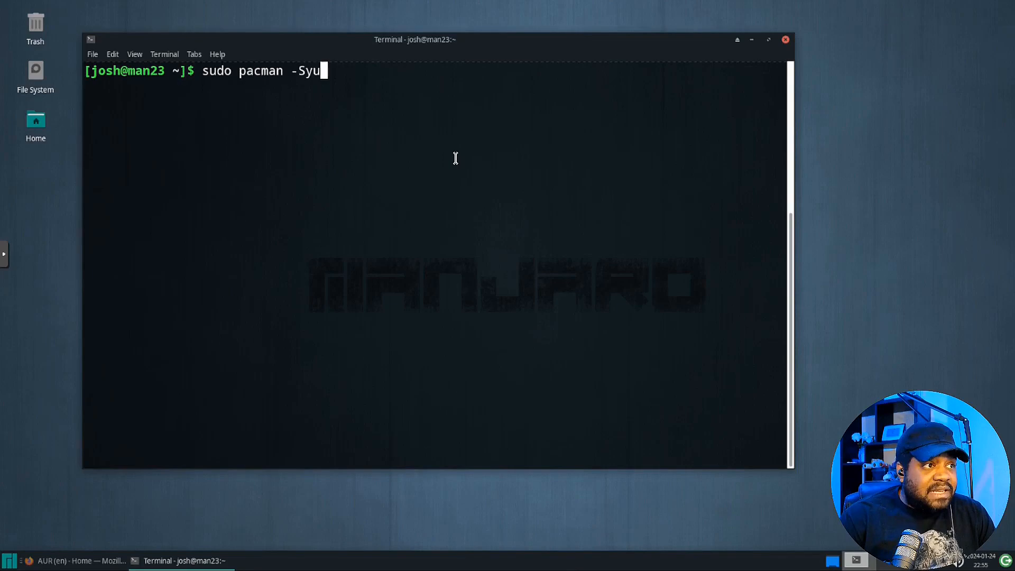
key("Return")
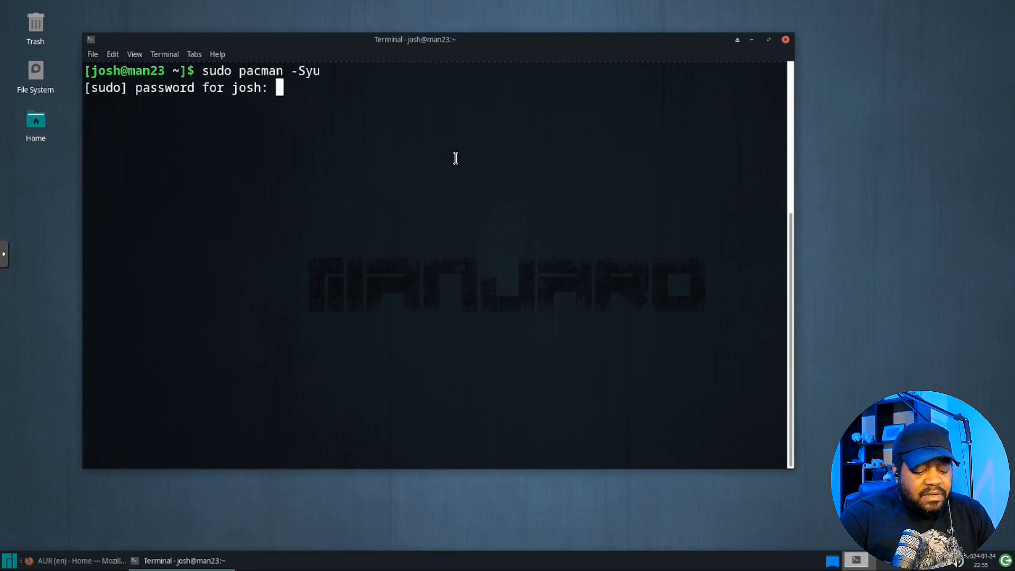
key("Return")
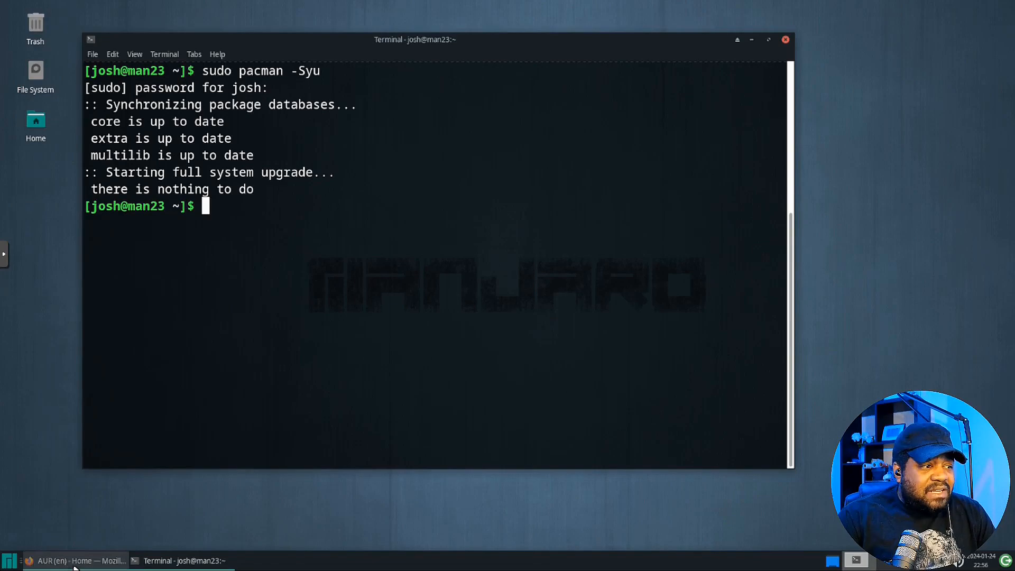
Restore the Firefox window showing the AUR home page.
left_click(76, 560)
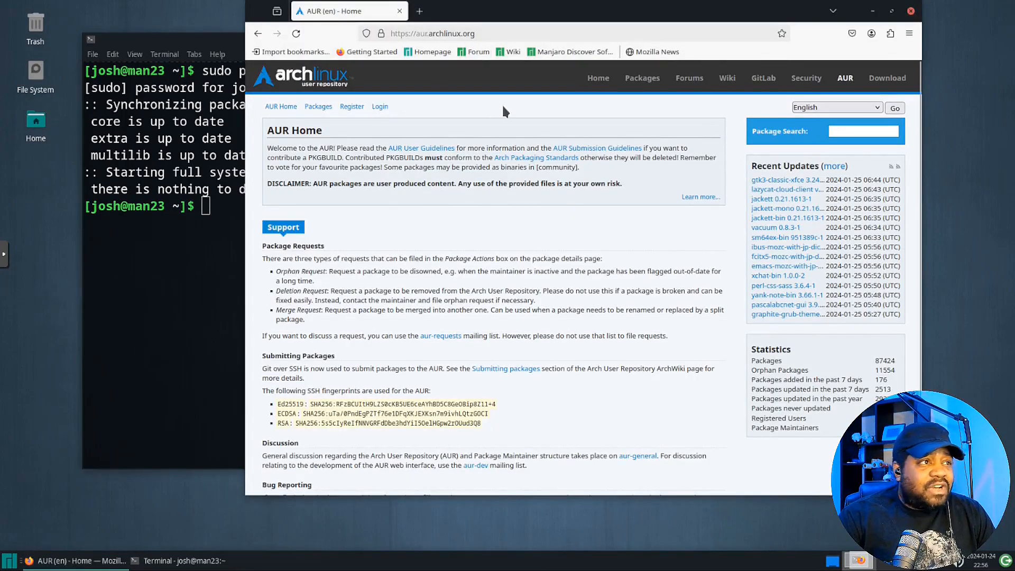
mouse_move(513, 140)
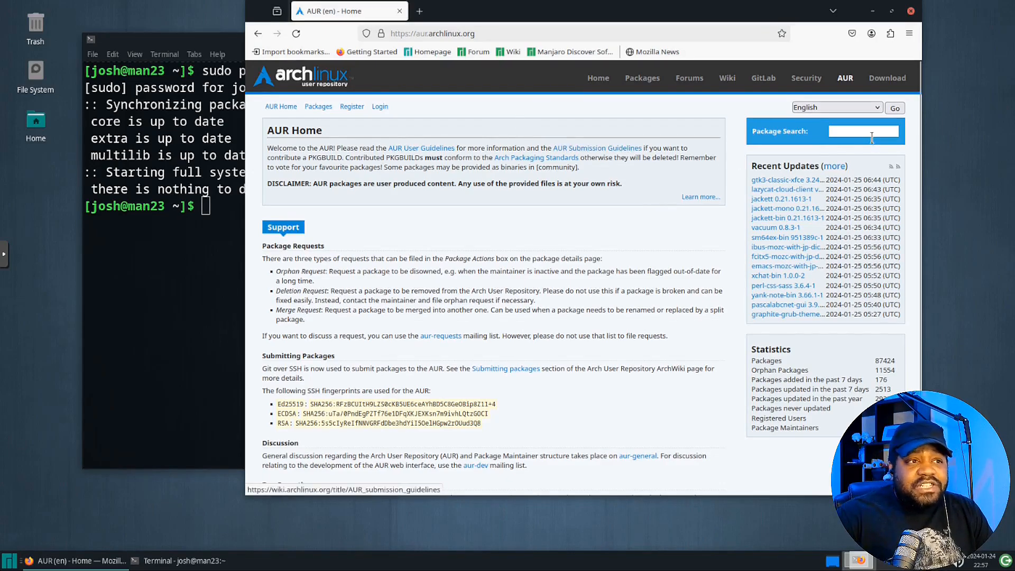
Search the Arch packages site for bpytop and open its 1.0.68-1 Extra page.
left_click(863, 131)
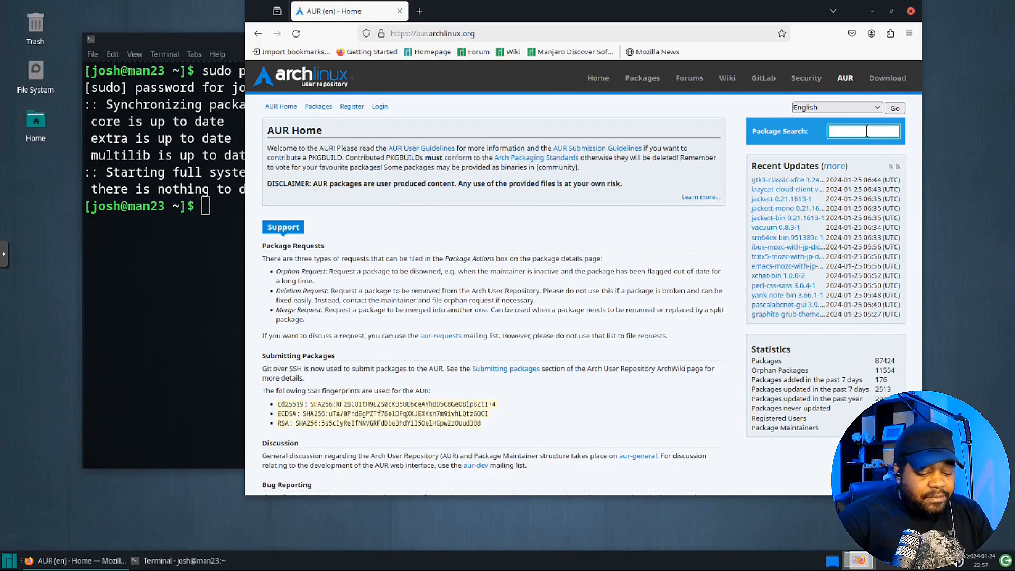
left_click(641, 78)
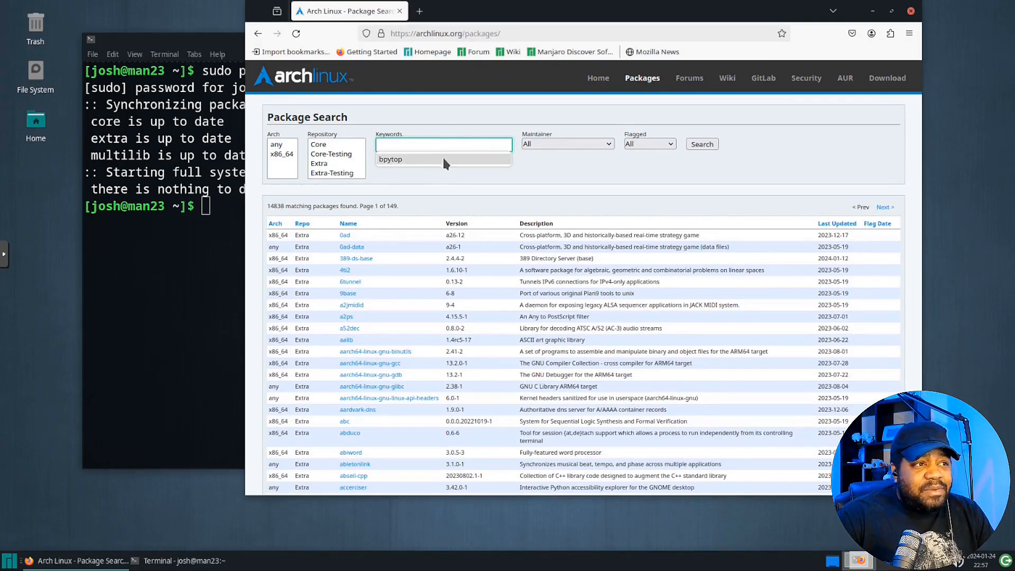
left_click(412, 159)
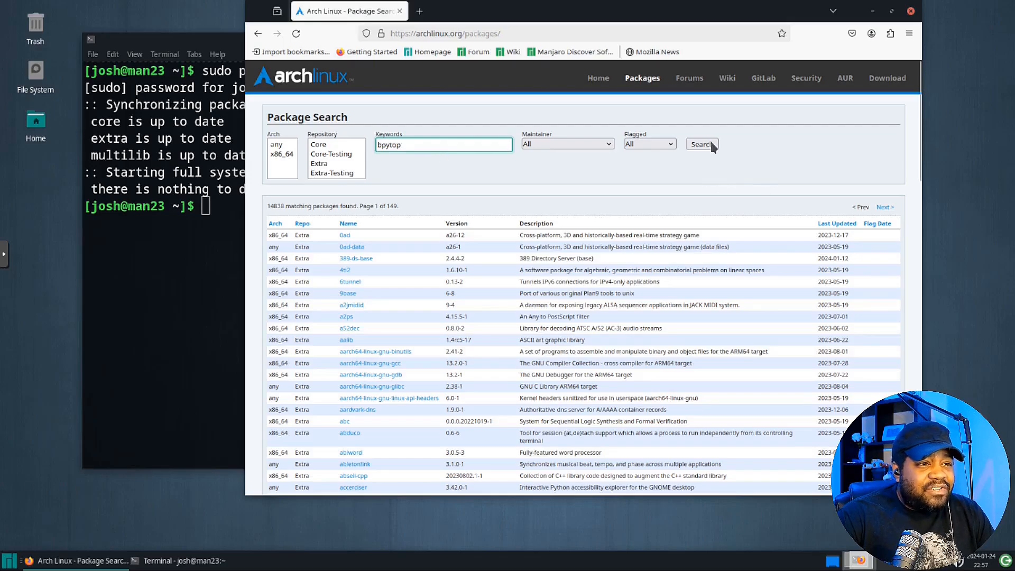
left_click(701, 144)
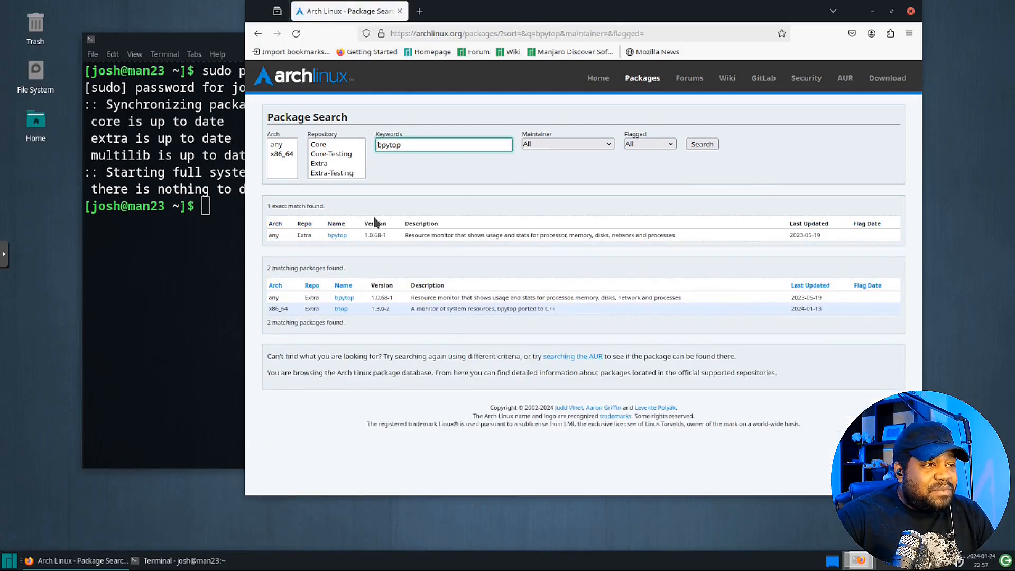
mouse_move(337, 235)
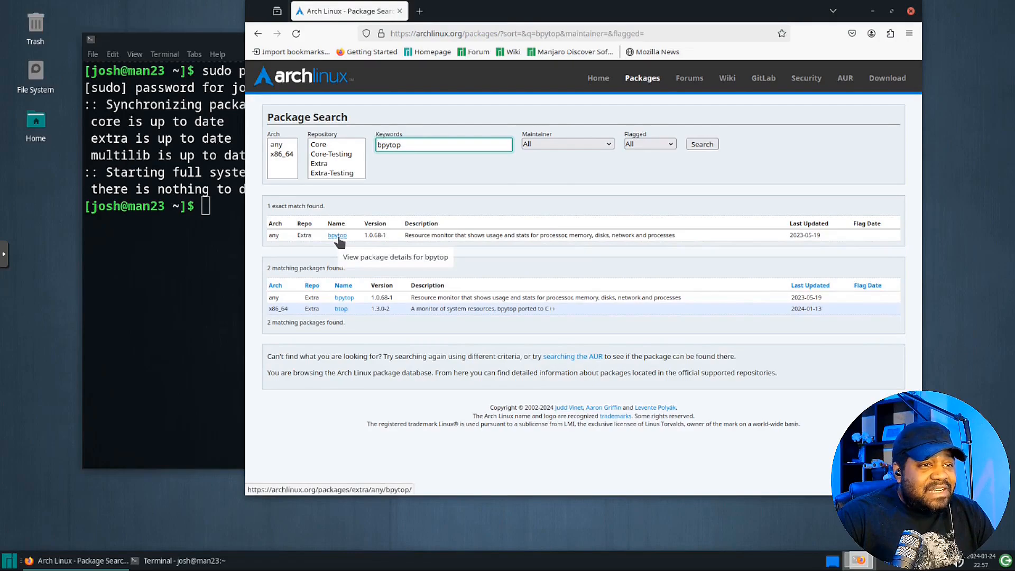
left_click(336, 234)
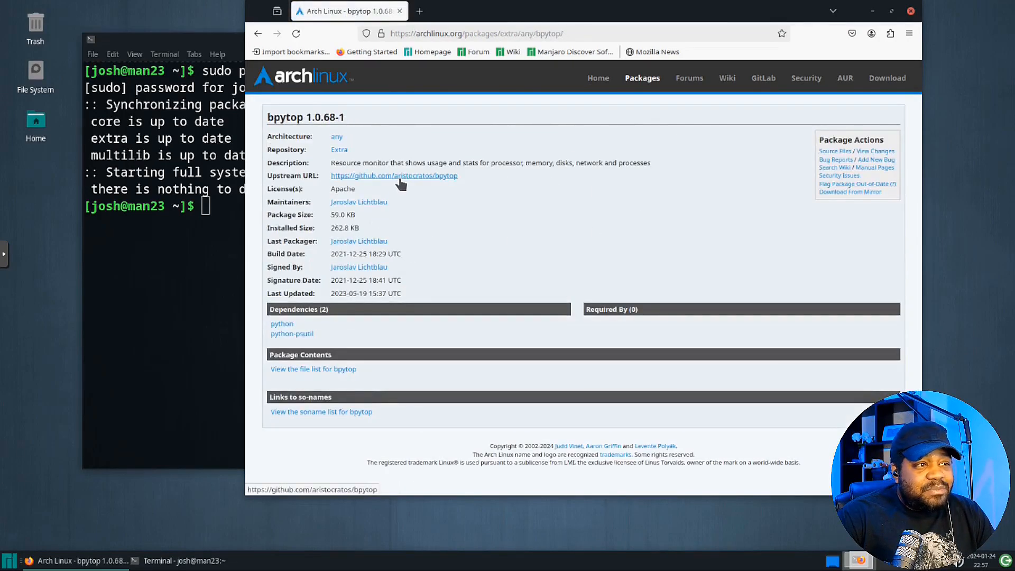
mouse_move(722, 224)
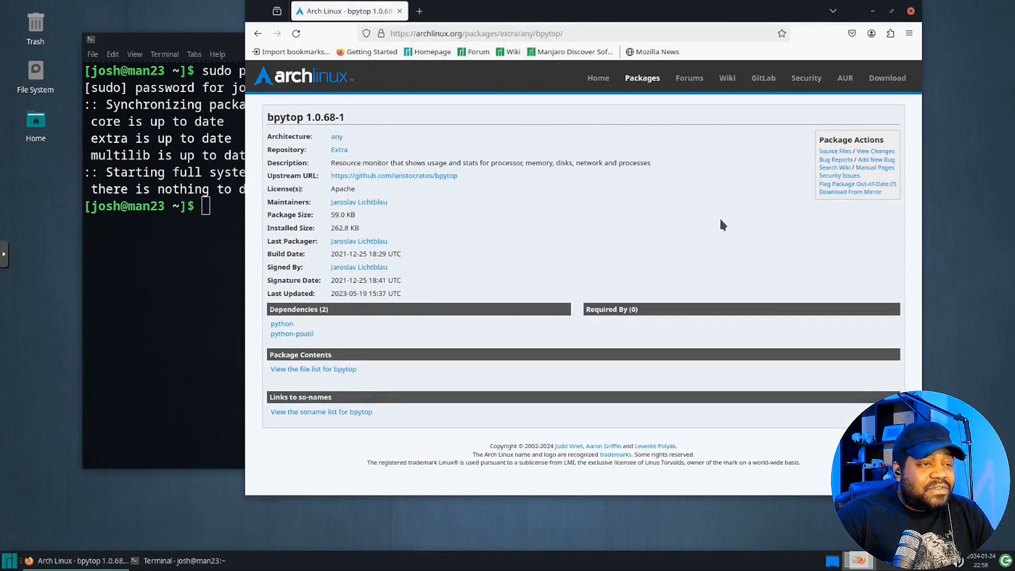
mouse_move(470, 142)
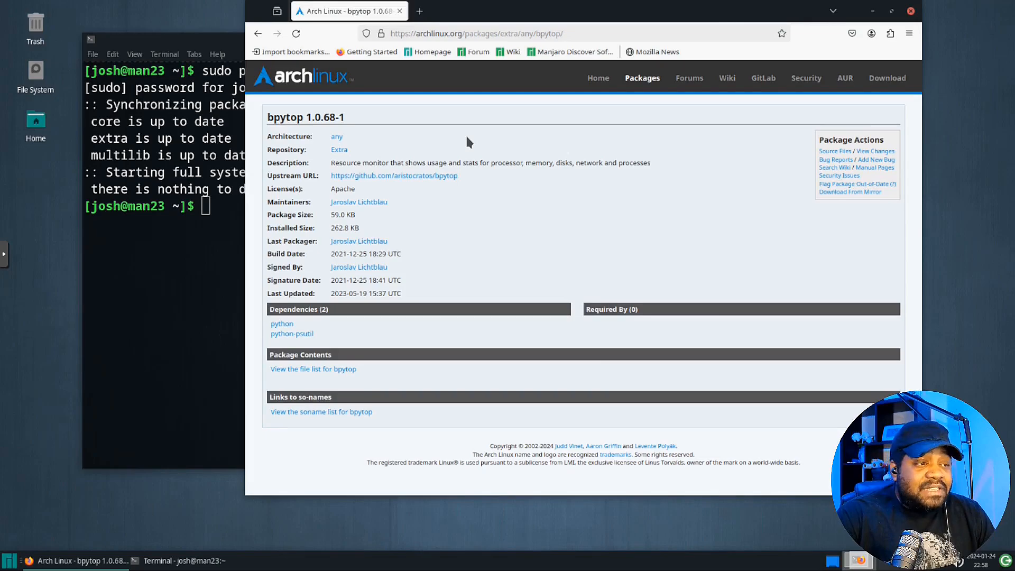
Open ArchWiki's List of applications and expand the Multimedia contents section.
left_click(726, 78)
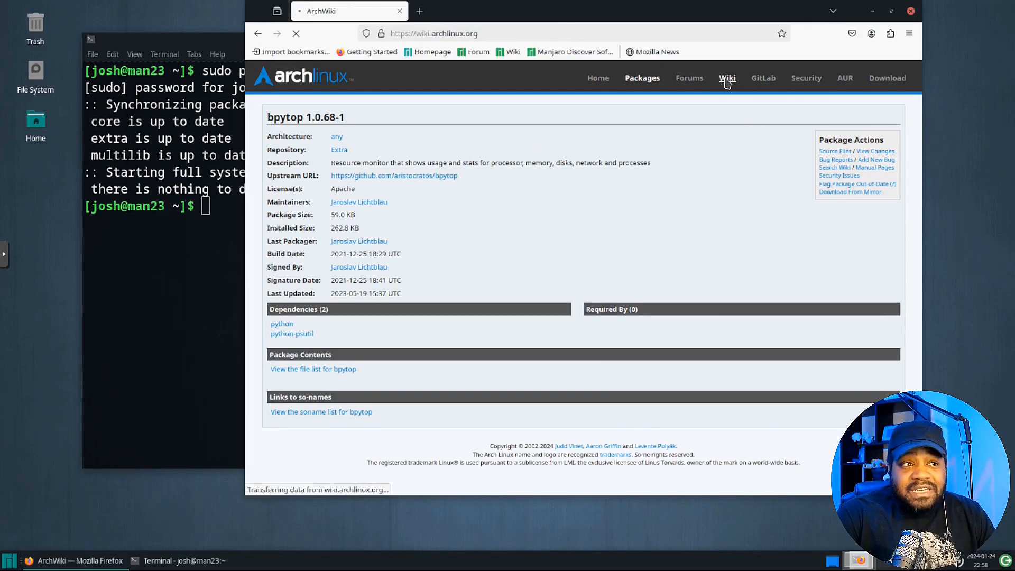
left_click(726, 77)
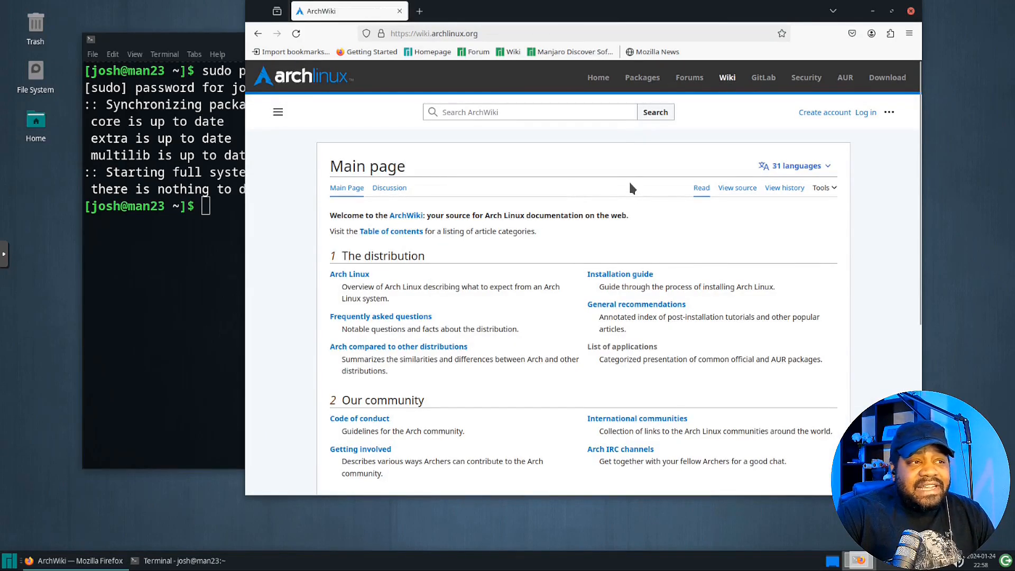
mouse_move(621, 346)
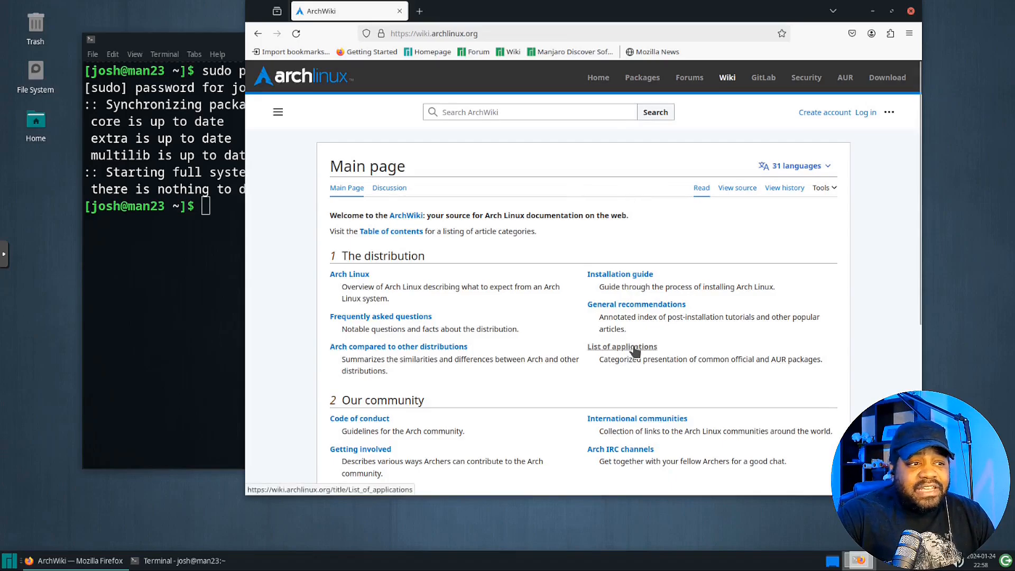
left_click(620, 347)
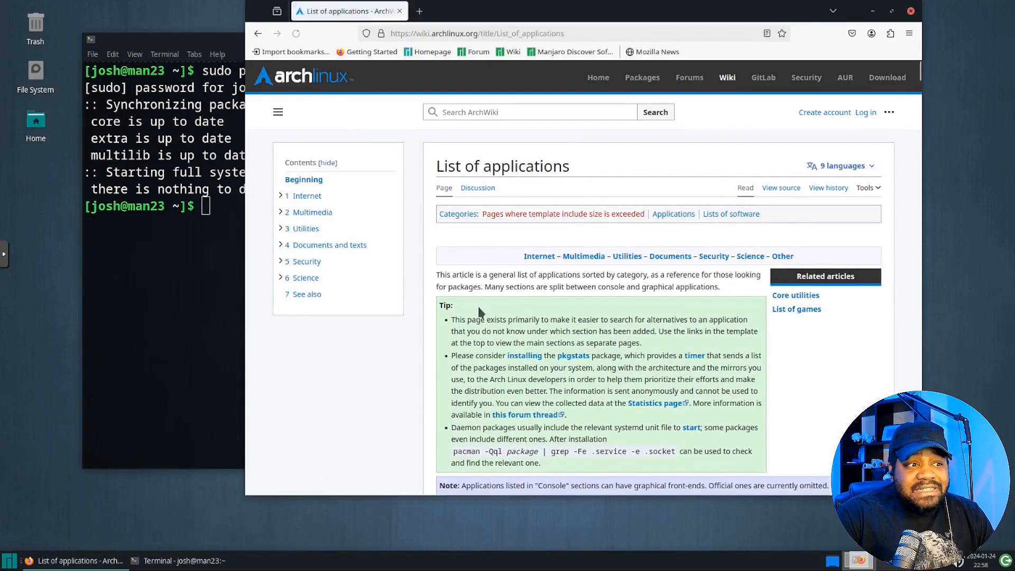
mouse_move(421, 230)
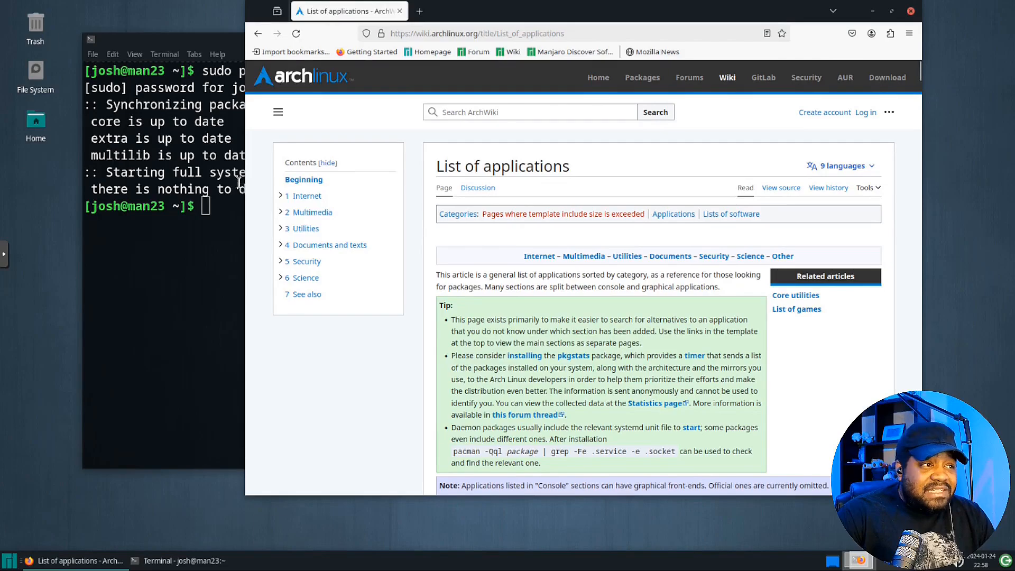
left_click(280, 212)
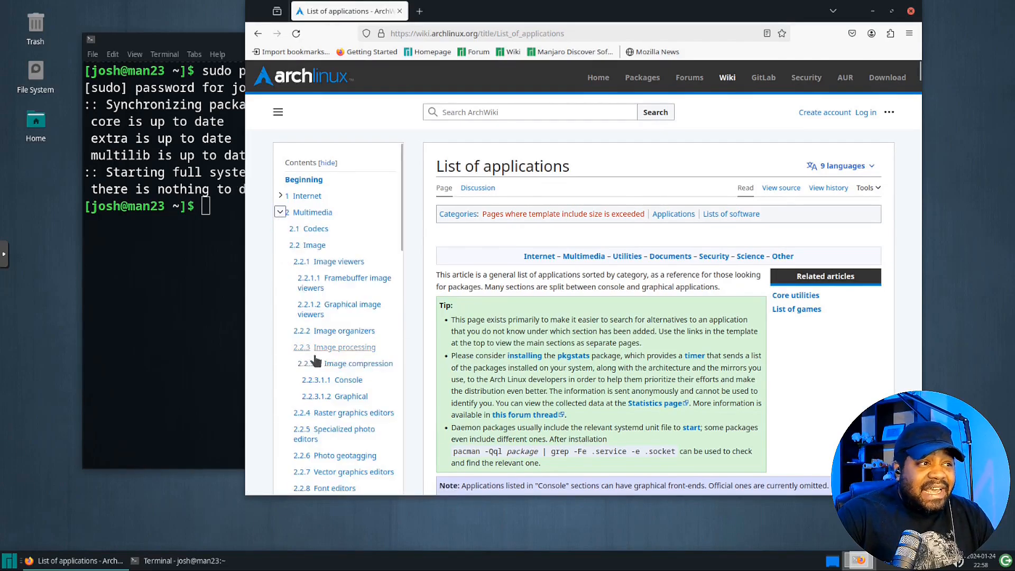
scroll("down", 3)
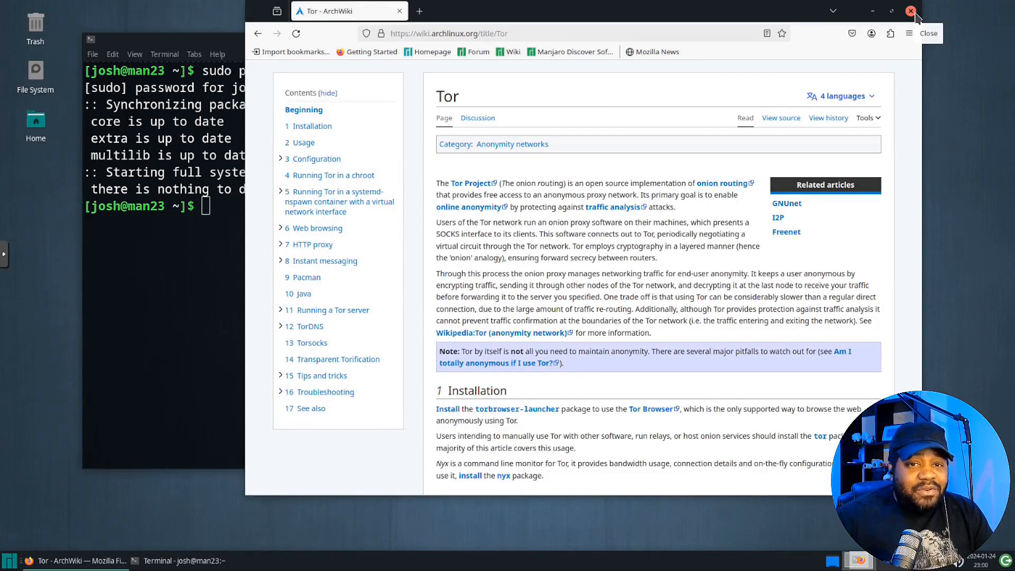
Close Firefox and install bpytop with sudo pacman -S bpytop, confirming with y.
left_click(910, 11)
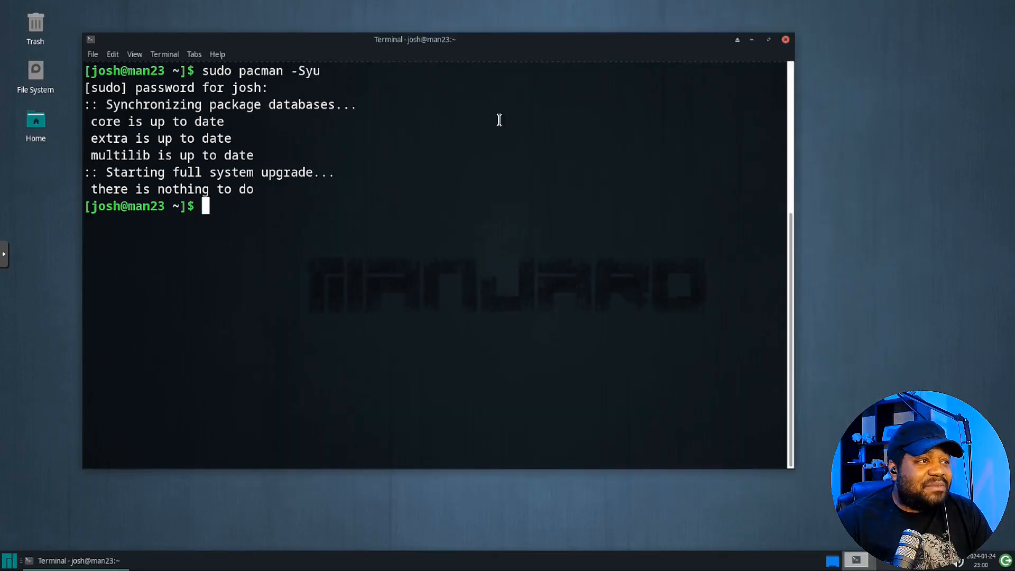
mouse_move(403, 190)
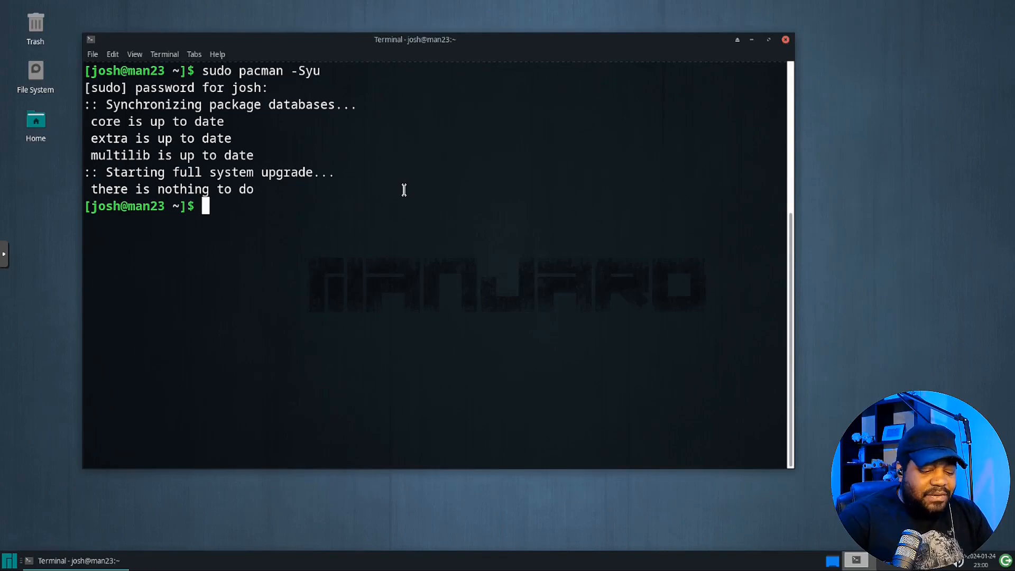
type("sudo pa")
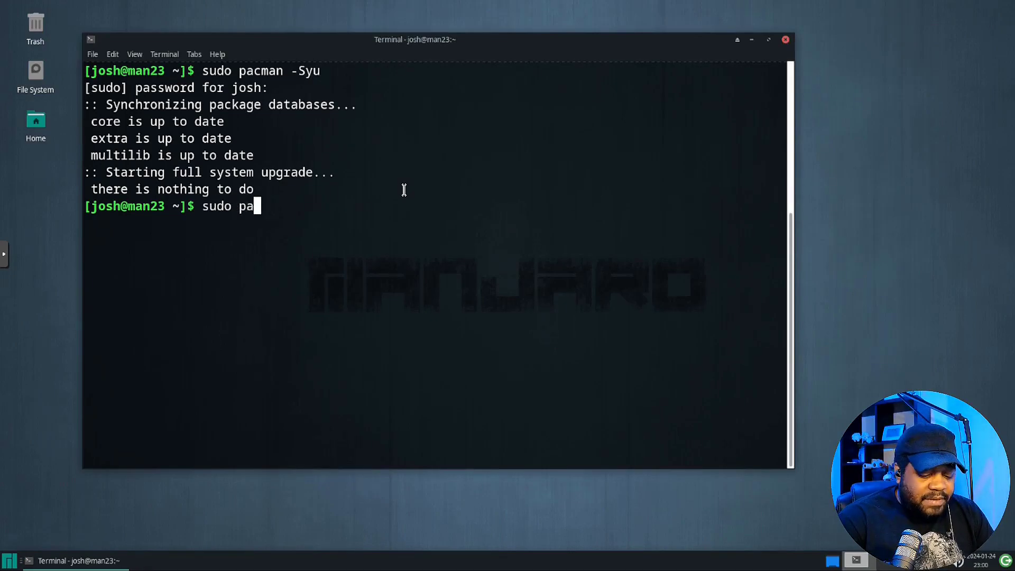
type("cman -S")
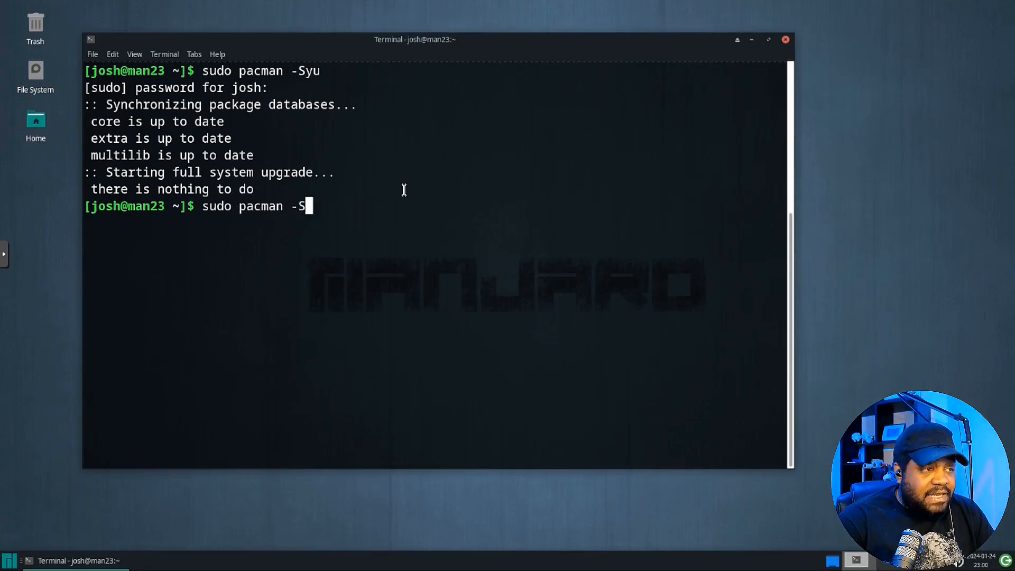
type("bp")
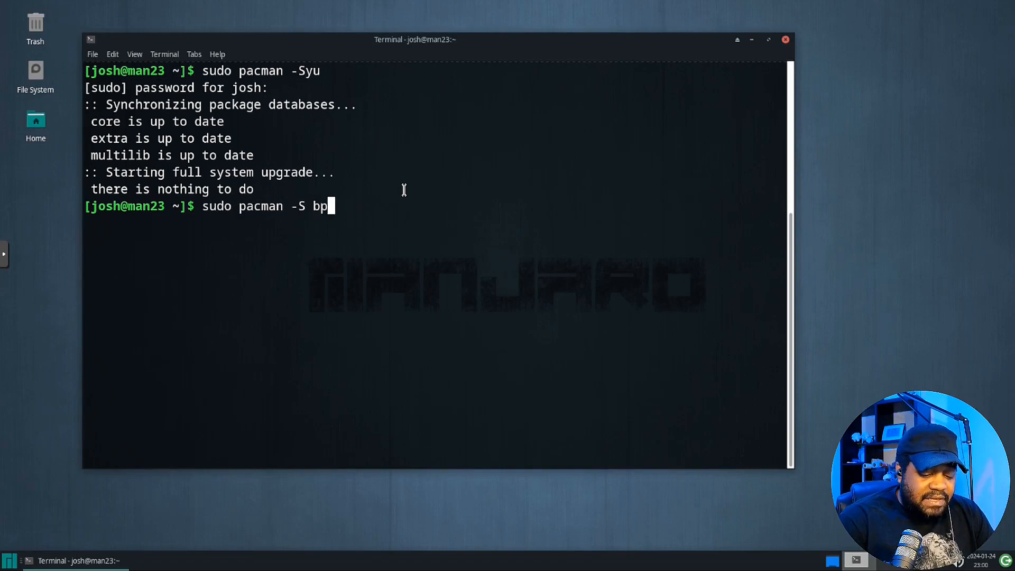
type("ytop")
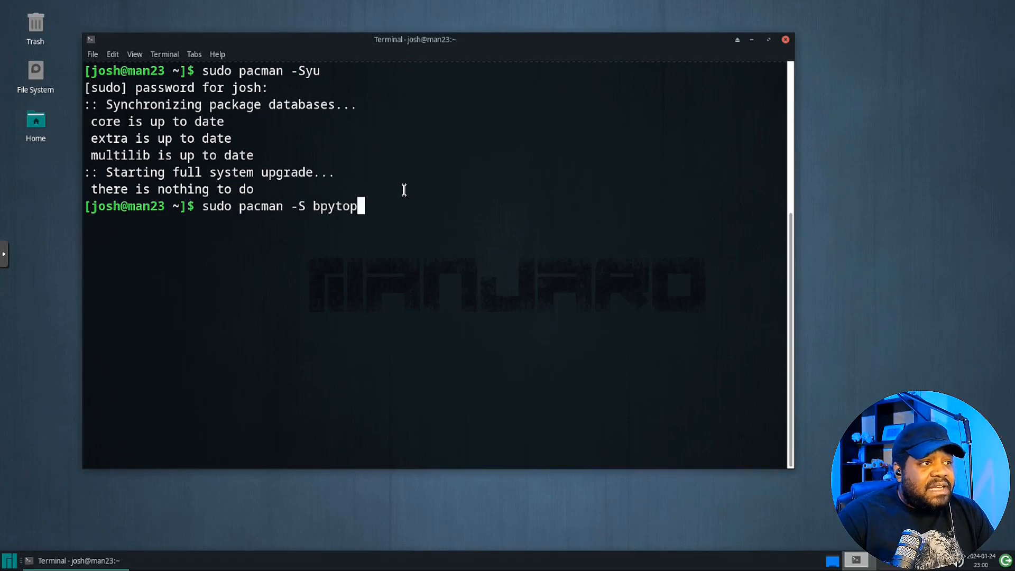
key("Return")
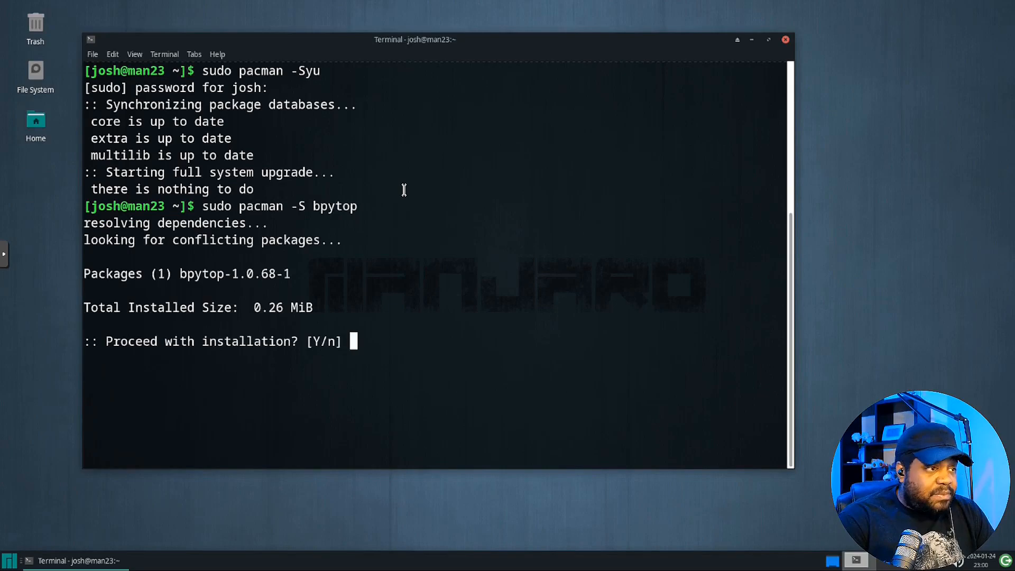
type("y")
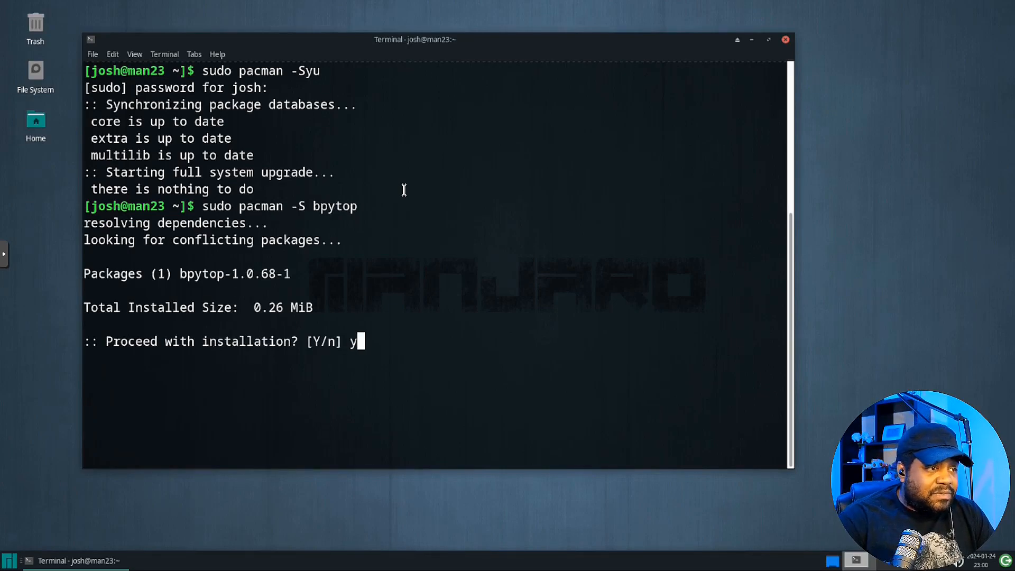
key("Return")
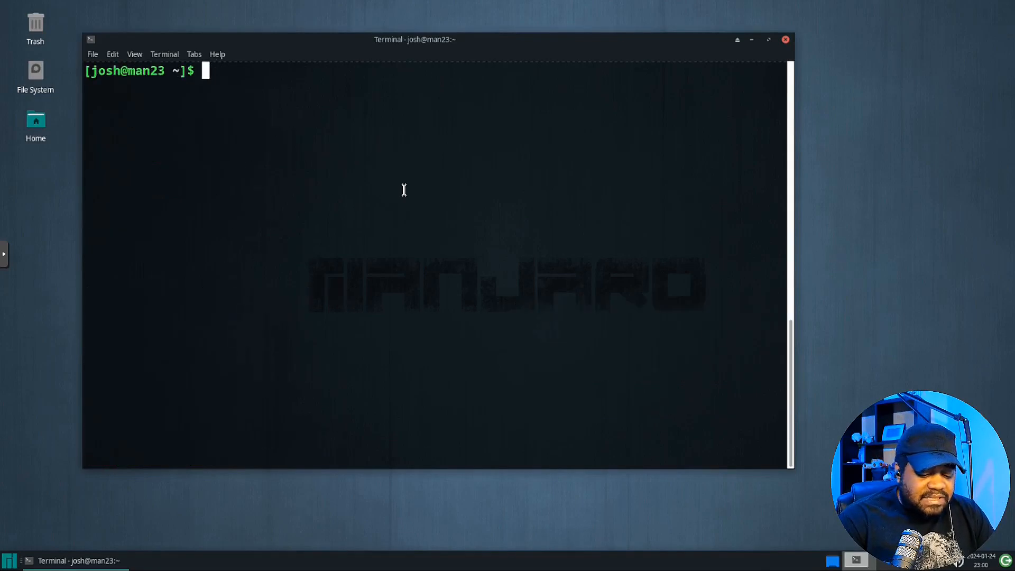
Run bpytop --version, which reports bpytop 1.0.68 and psutil 5.9.7.
type("bpy")
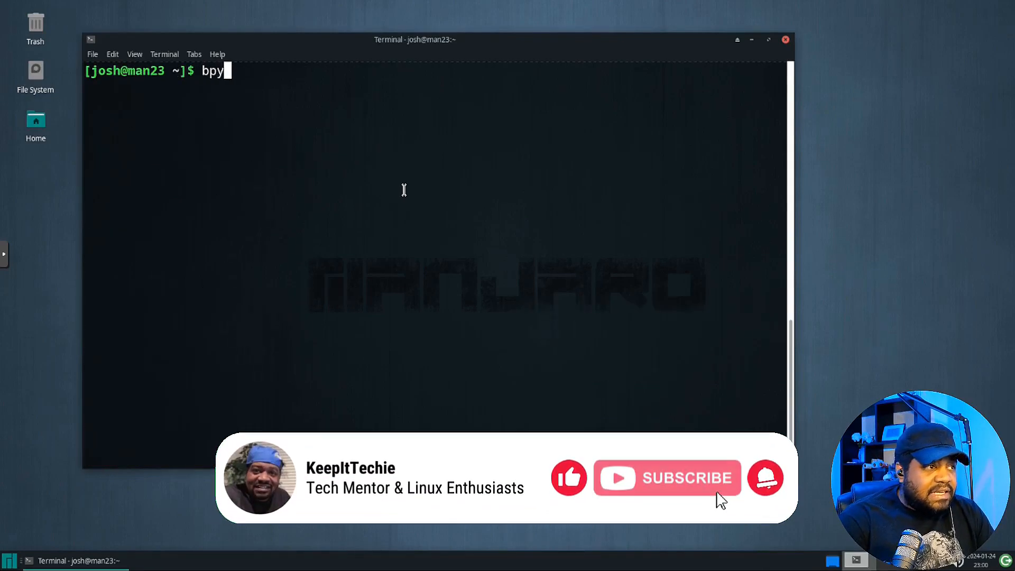
type("top")
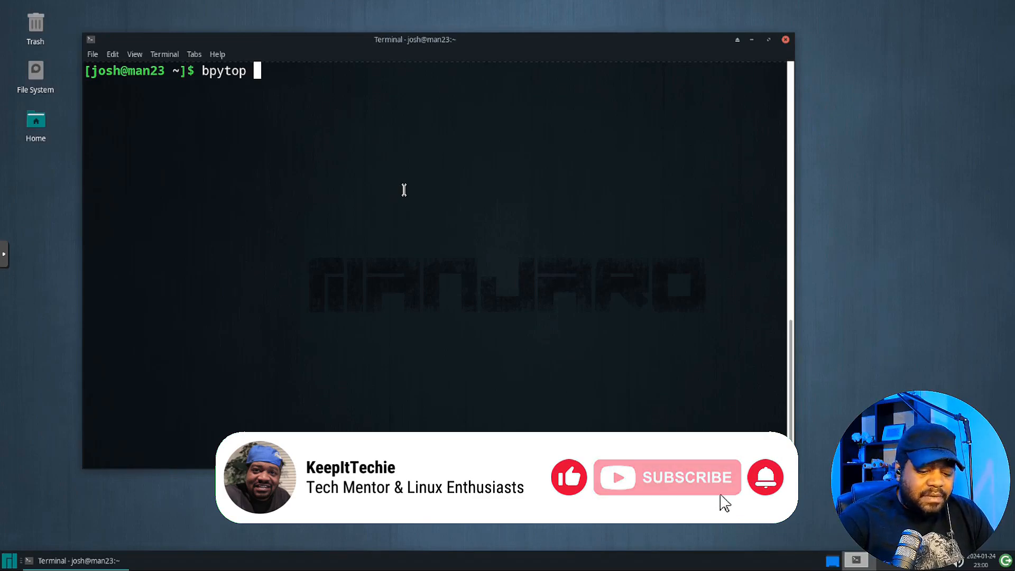
type("--ve")
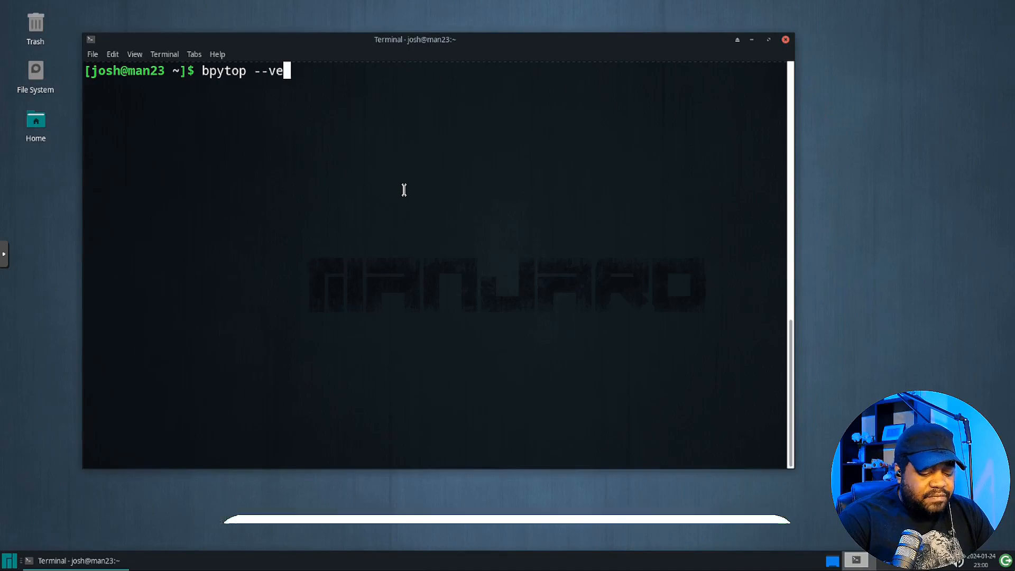
key("Return")
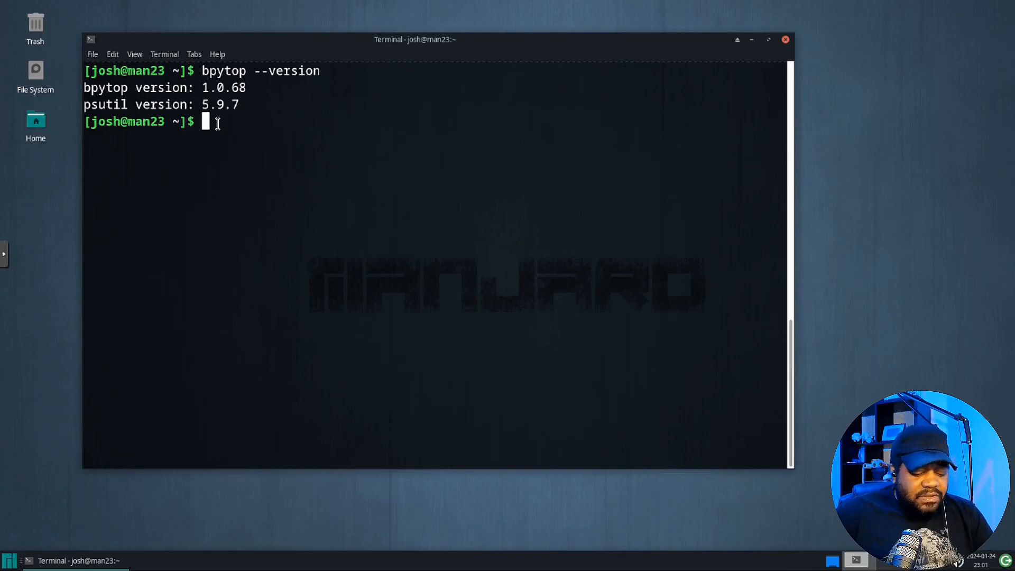
type("bpy")
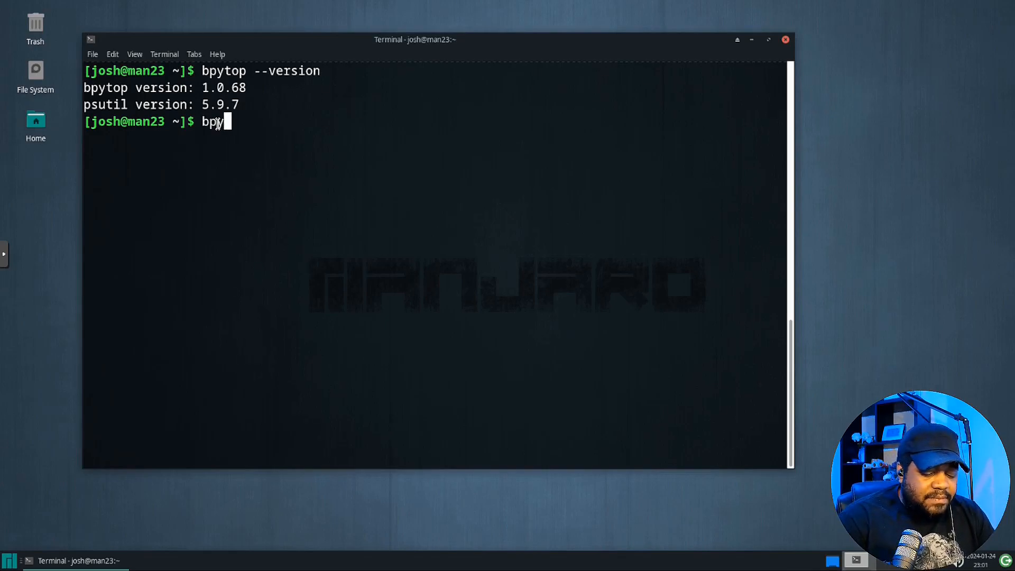
Launch bpytop from the prompt to show its live monitoring panels.
key("Return")
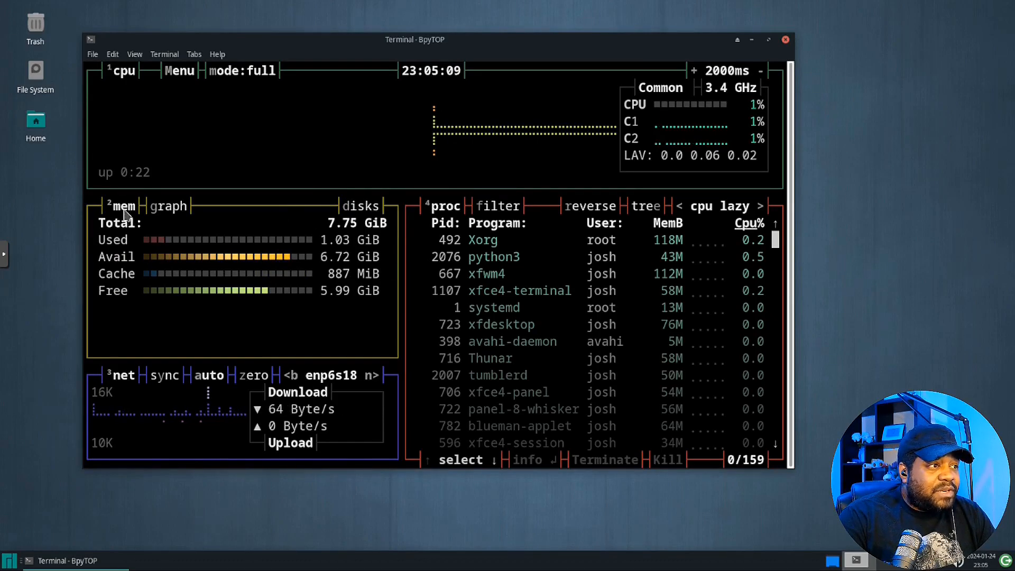
Show disks and swap in bpytop's memory panel and filter processes by 'xo'.
left_click(360, 206)
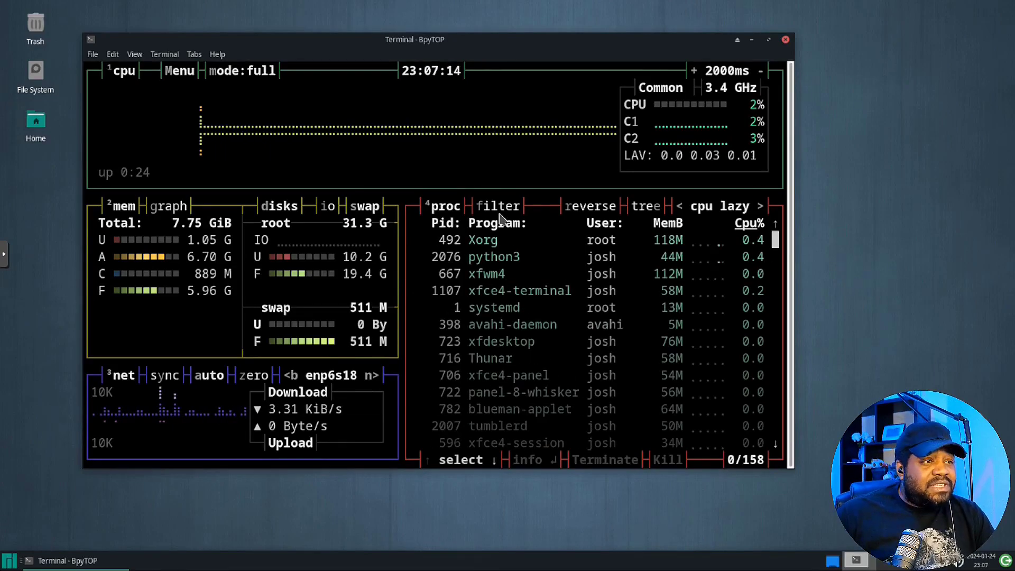
left_click(497, 206)
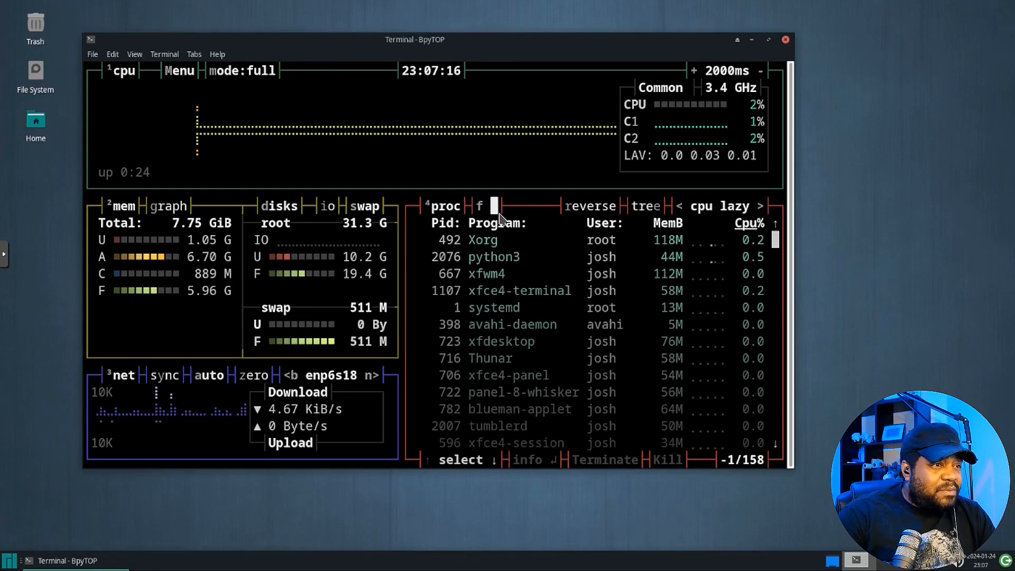
type("xo")
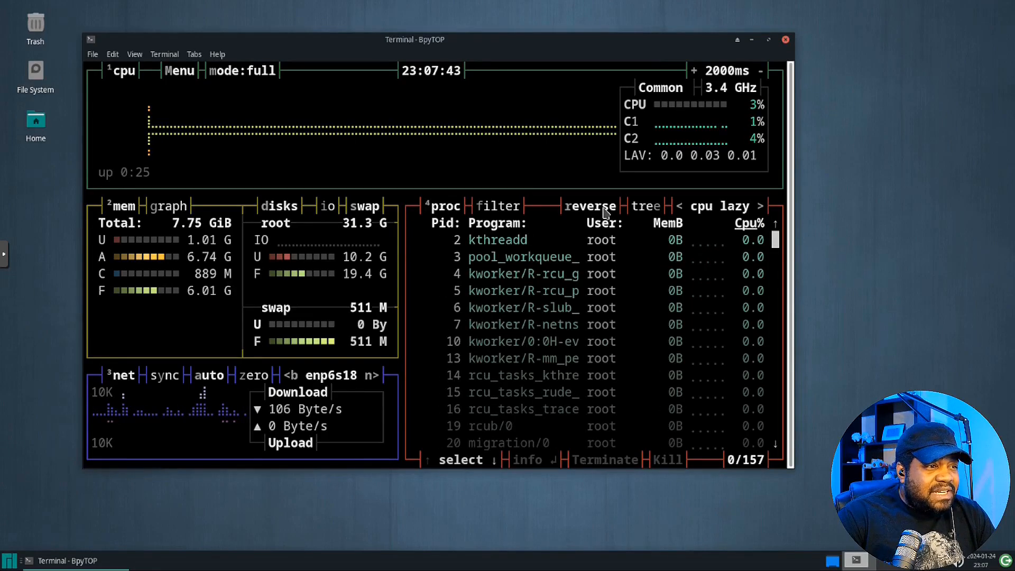
Toggle tree view on and scroll the tree, then switch back to a flat PID-sorted list.
left_click(645, 206)
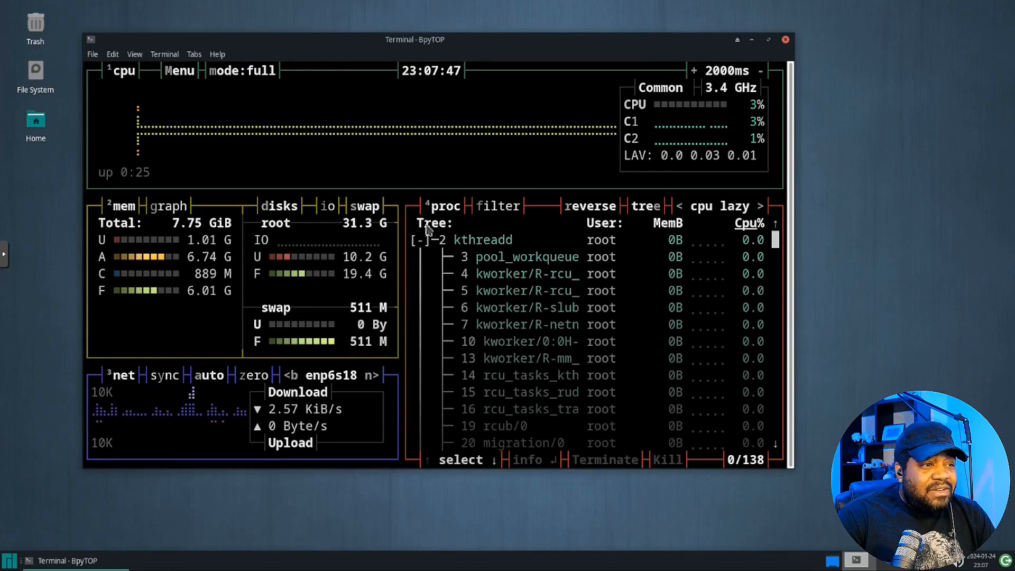
scroll("down", 3)
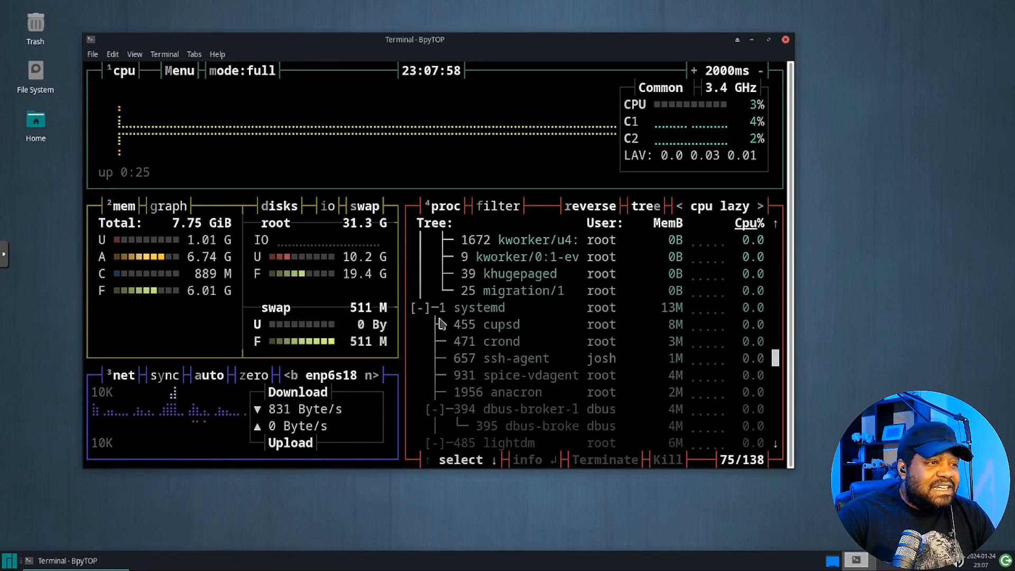
mouse_move(550, 342)
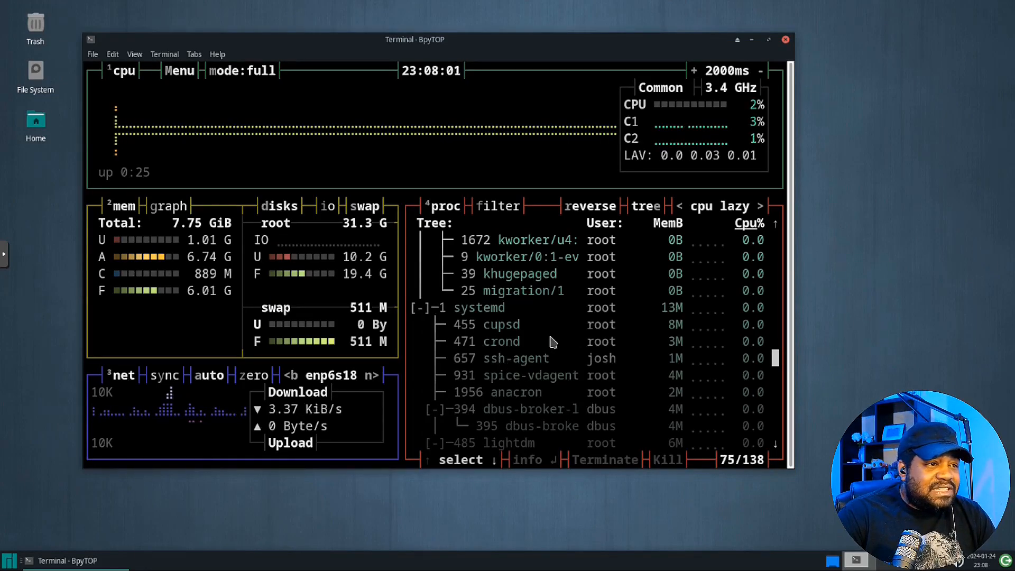
left_click(644, 206)
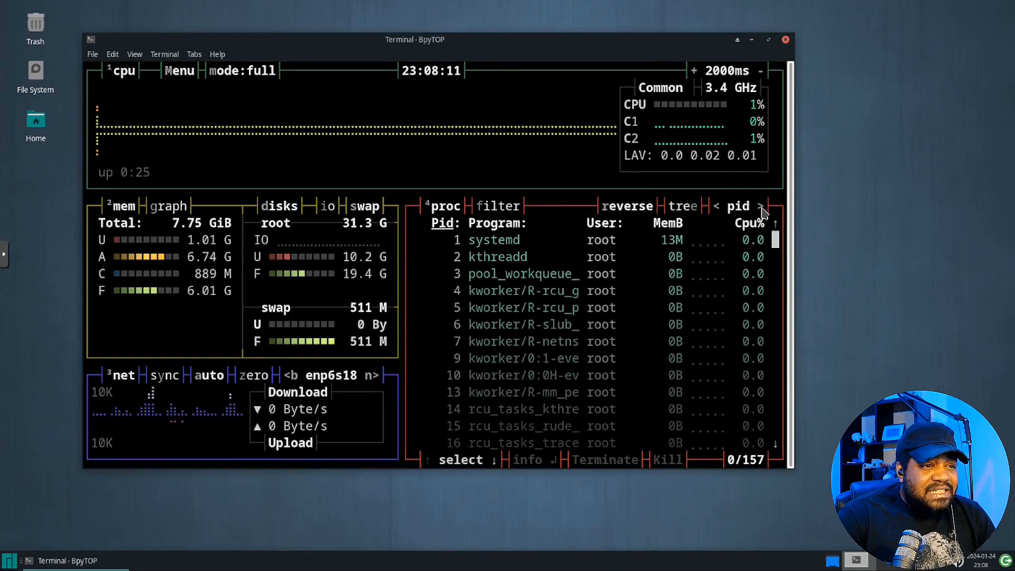
Sort processes by cpu lazy, enable tree view, and select the Xorg process under lightdm.
left_click(762, 206)
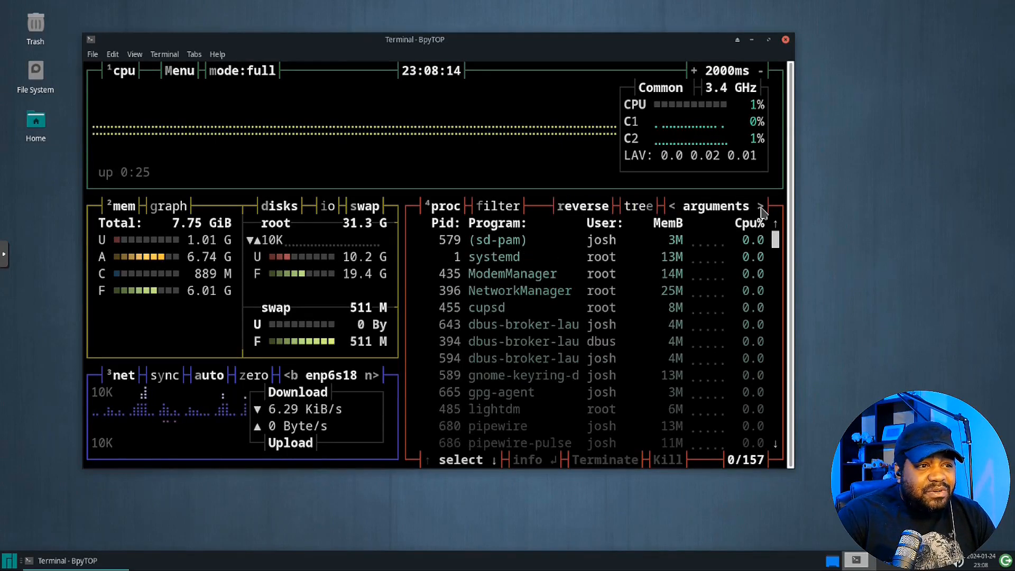
left_click(766, 206)
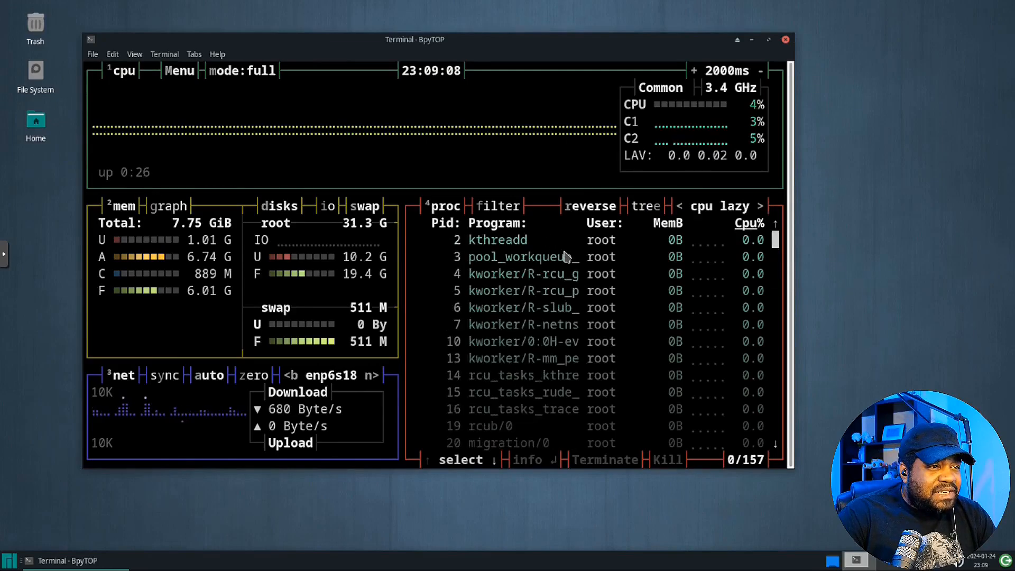
left_click(644, 205)
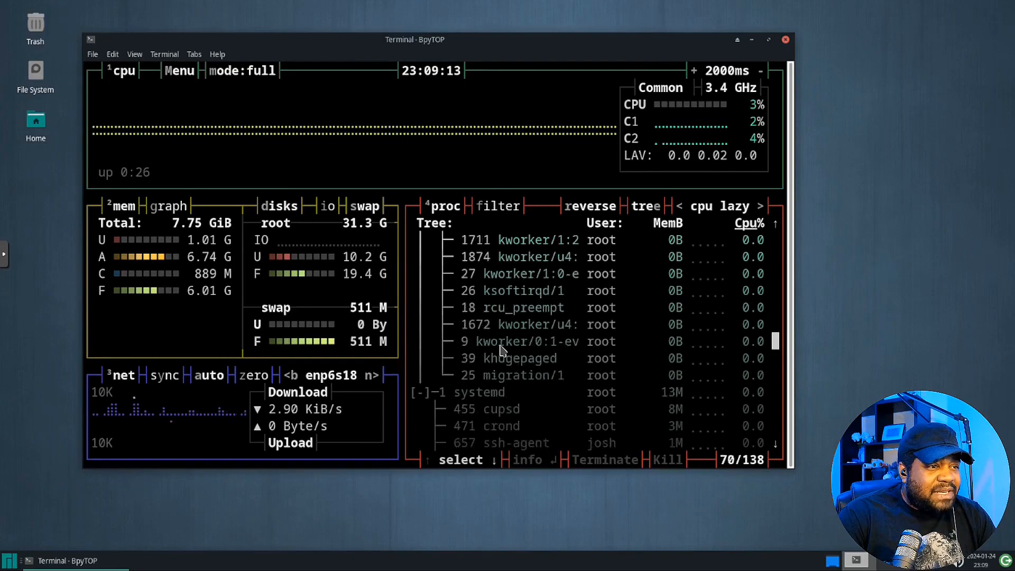
scroll("down", 3)
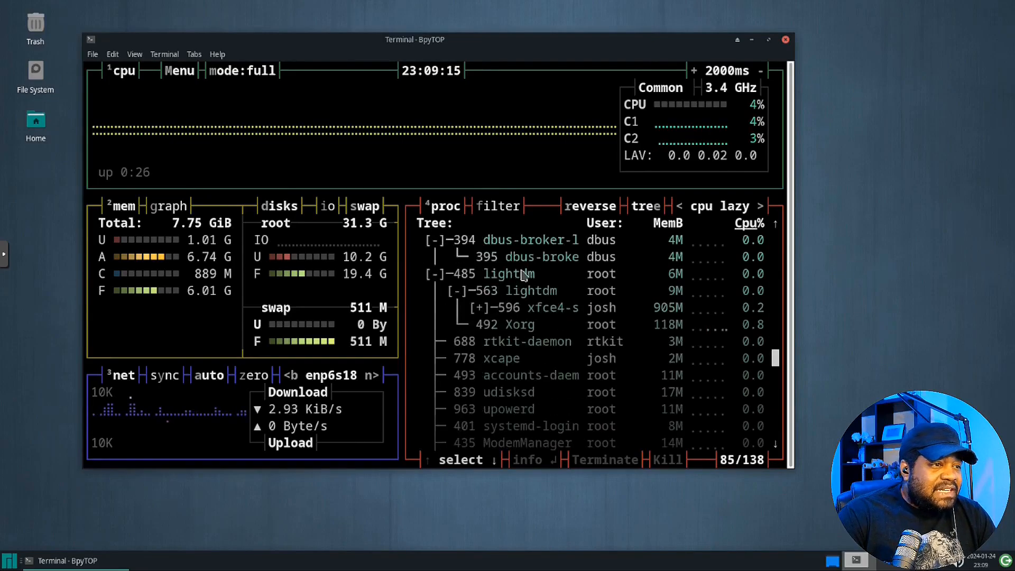
left_click(504, 324)
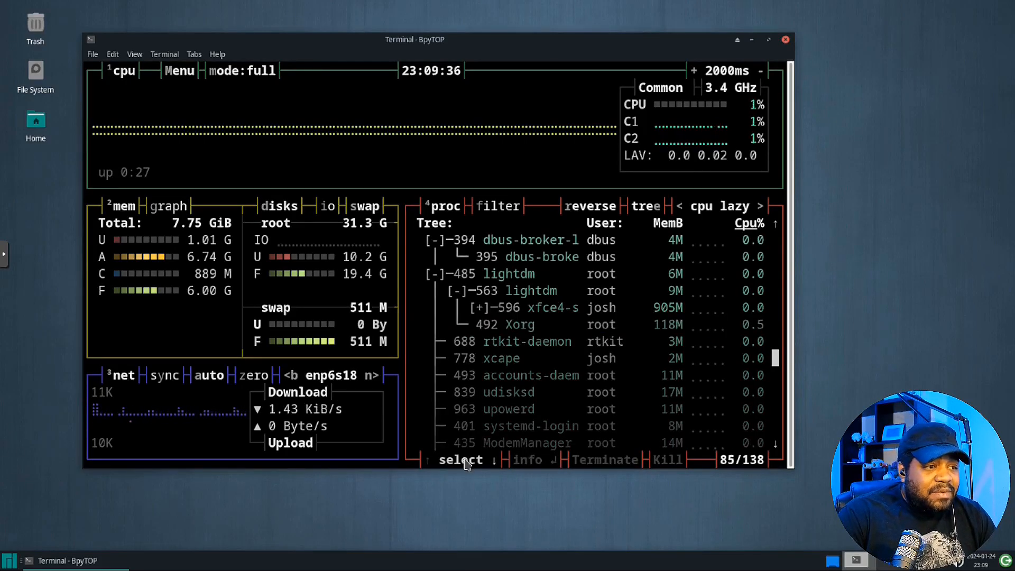
left_click(511, 324)
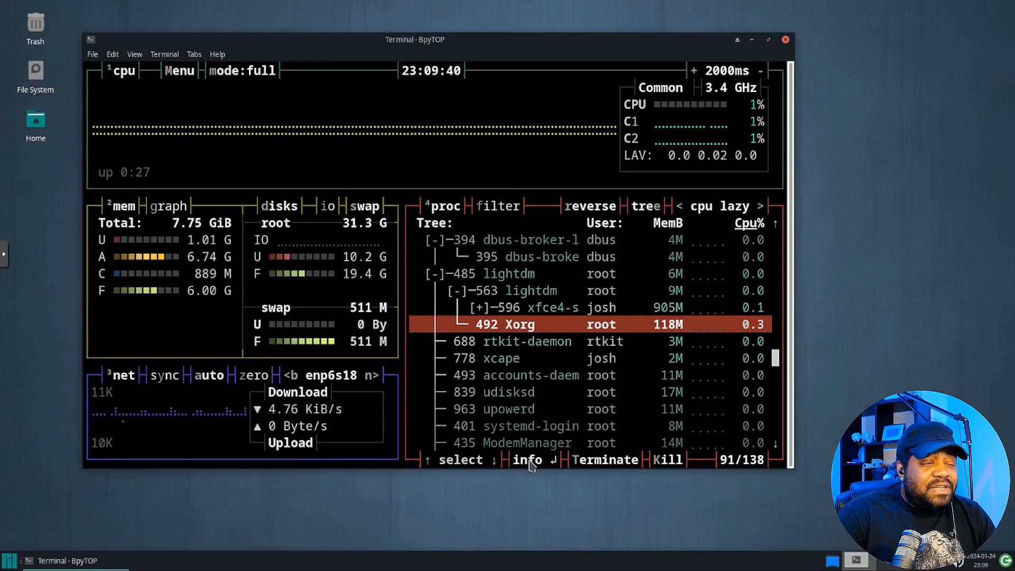
Close the Xorg process detail panel.
left_click(526, 459)
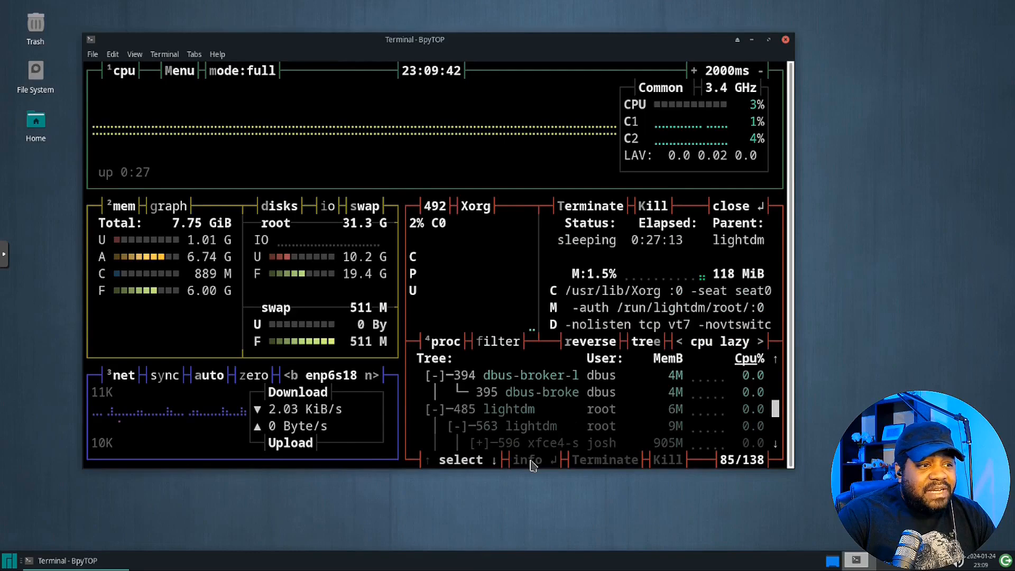
mouse_move(576, 303)
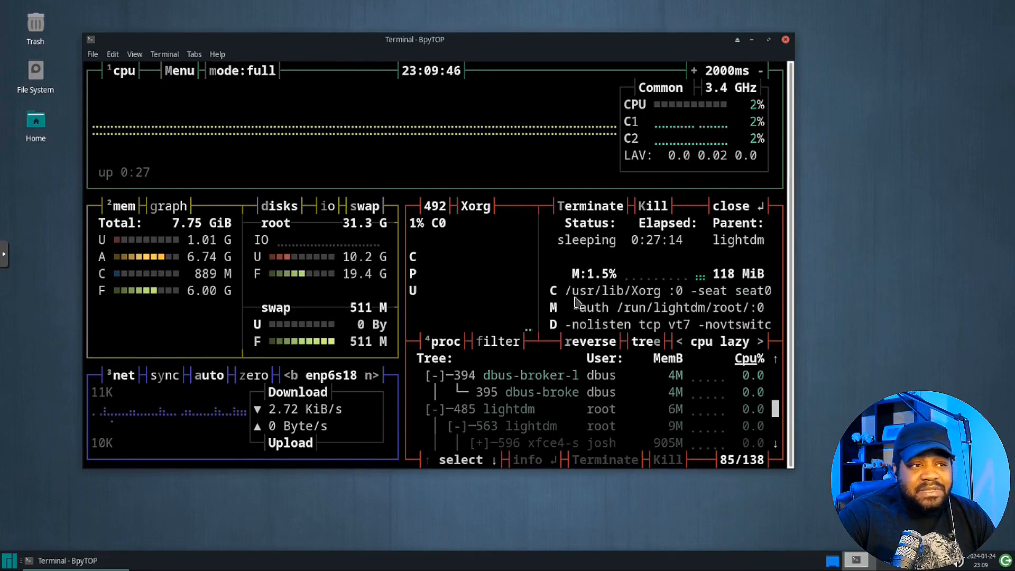
mouse_move(491, 509)
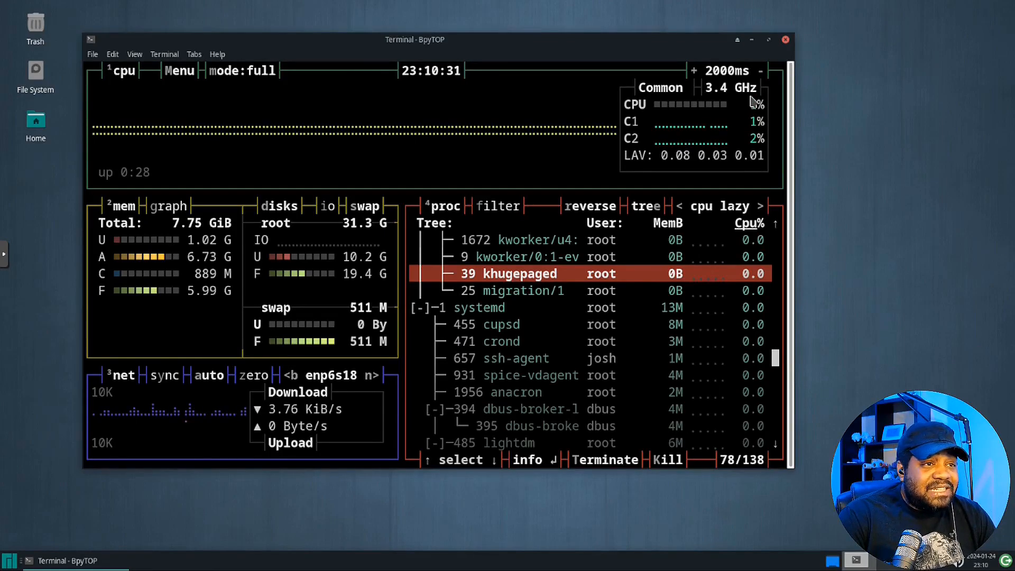
Maximize the Terminal window running bpytop and select a process in the tree.
left_click(768, 39)
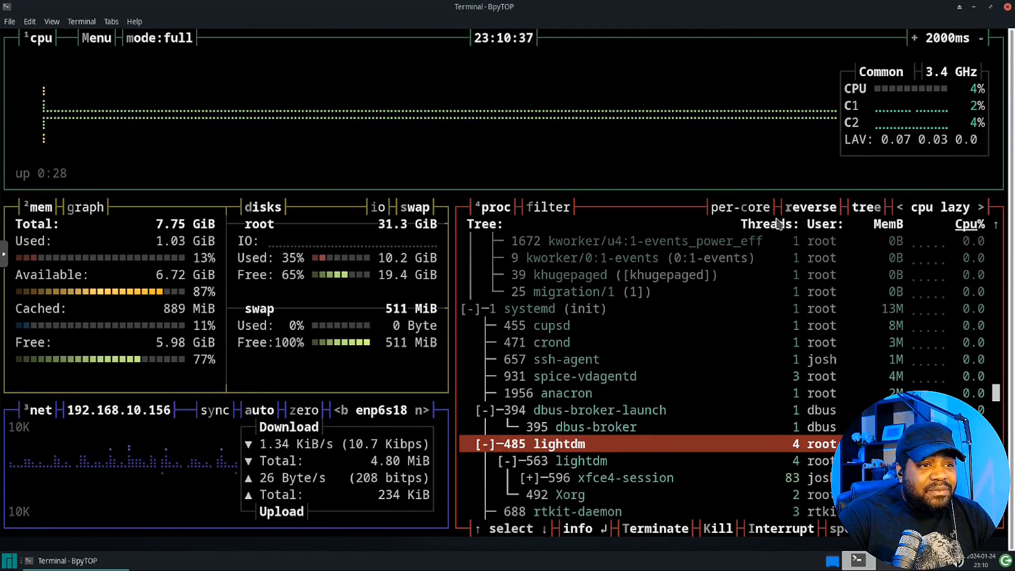
left_click(575, 528)
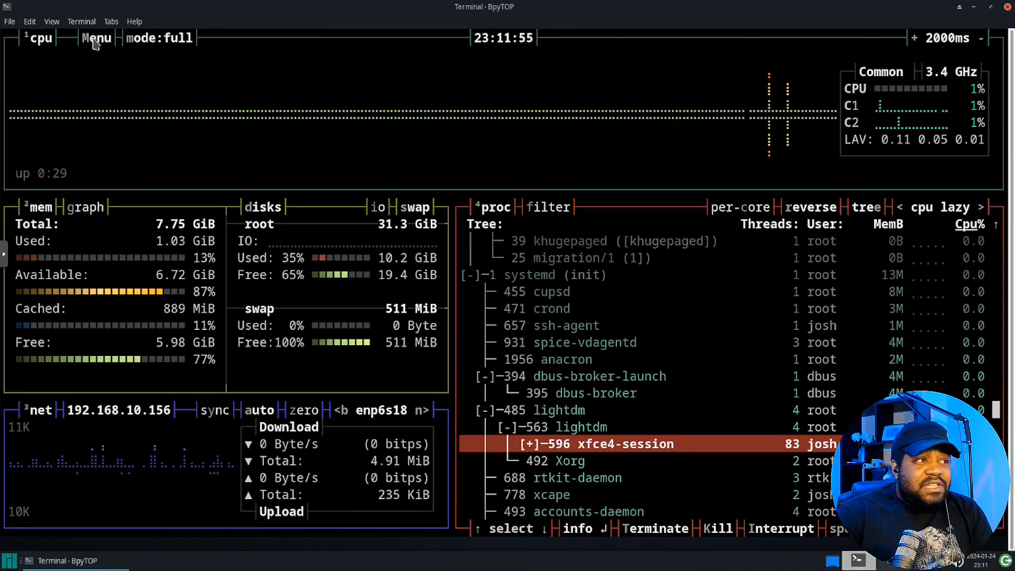
Open bpytop's menu options and cycle the colour theme to dusklight (8 of 16).
left_click(95, 38)
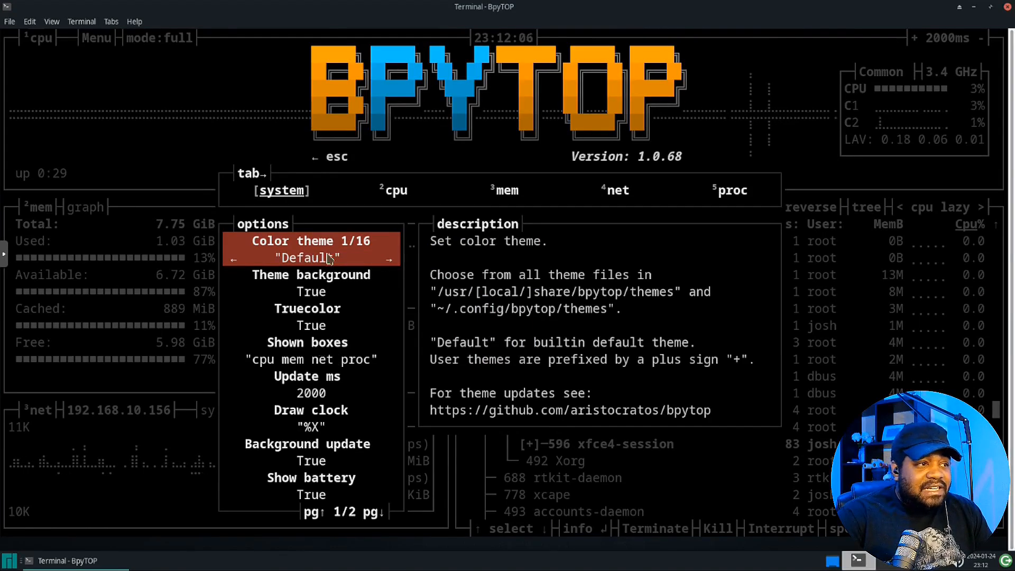
mouse_move(395, 253)
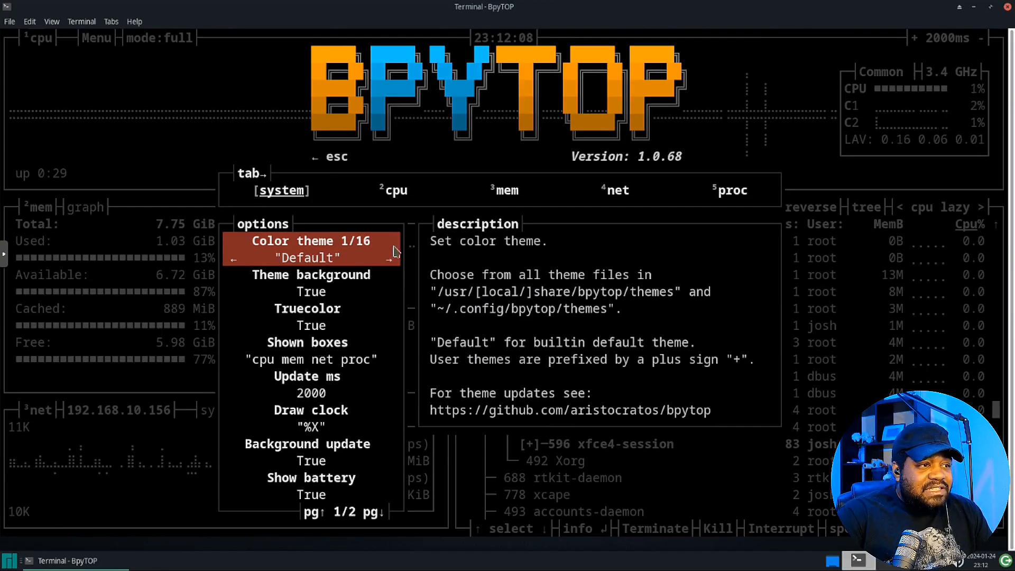
left_click(389, 258)
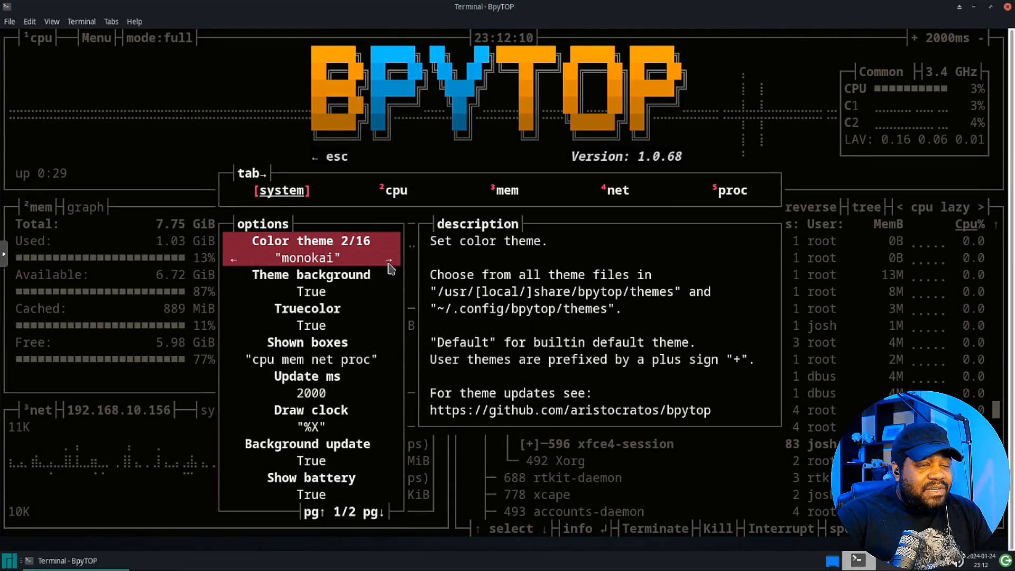
left_click(389, 266)
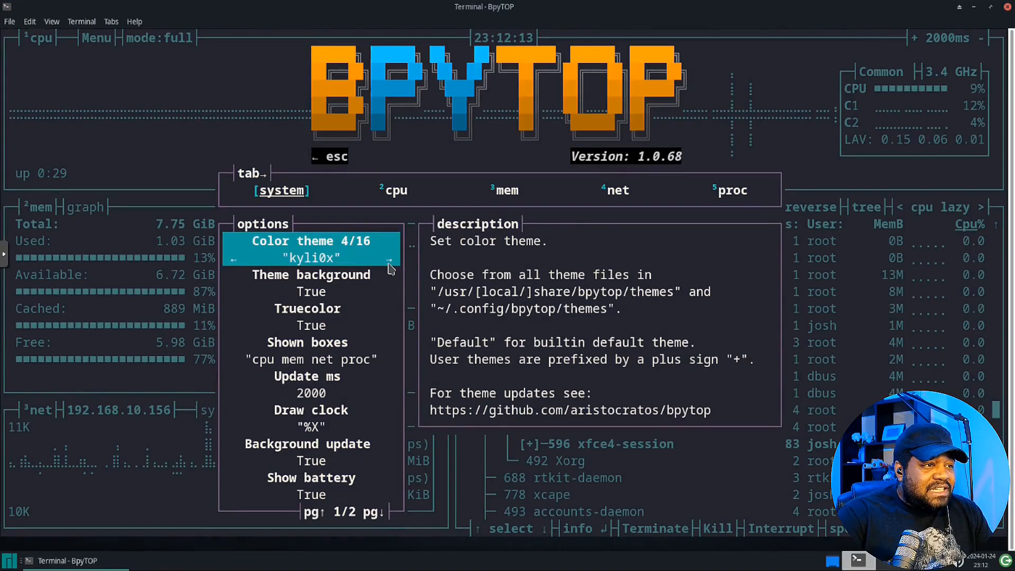
left_click(389, 267)
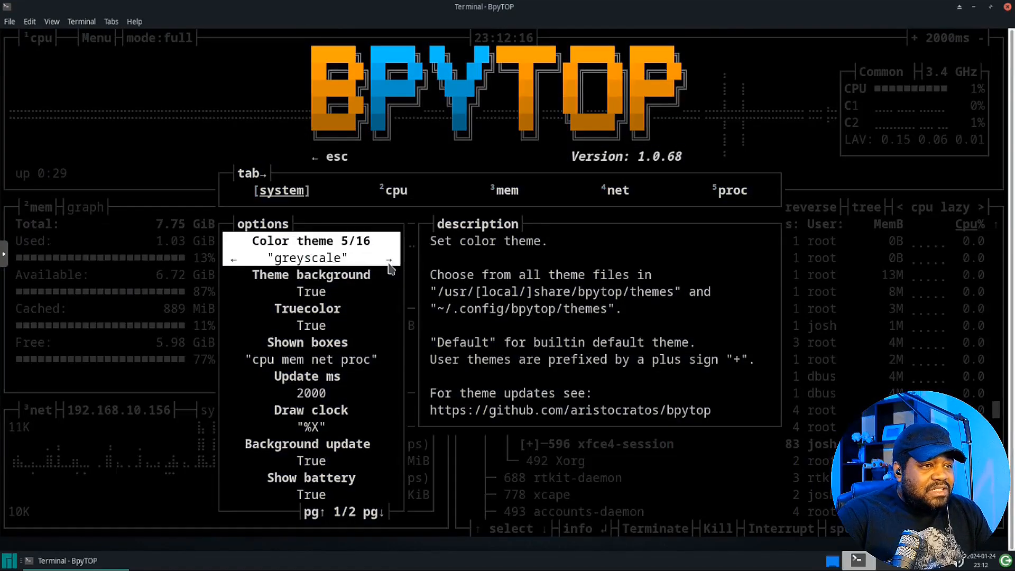
left_click(389, 258)
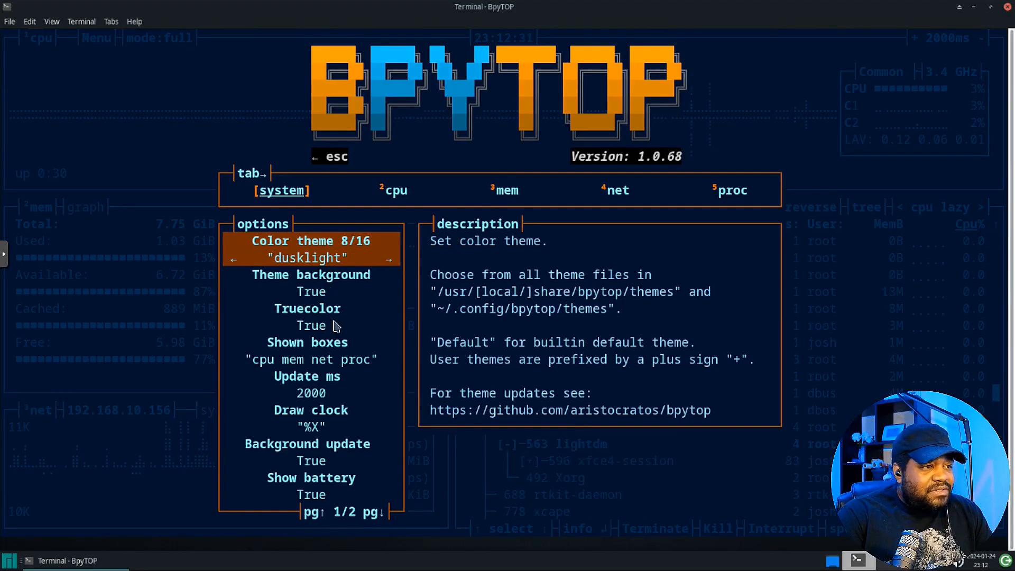
mouse_move(290, 368)
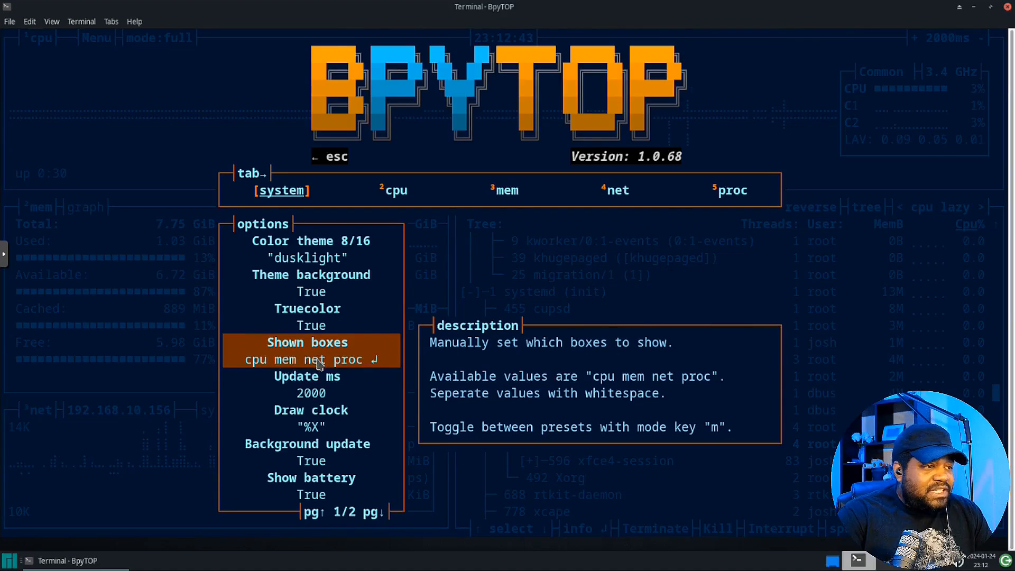
mouse_move(343, 421)
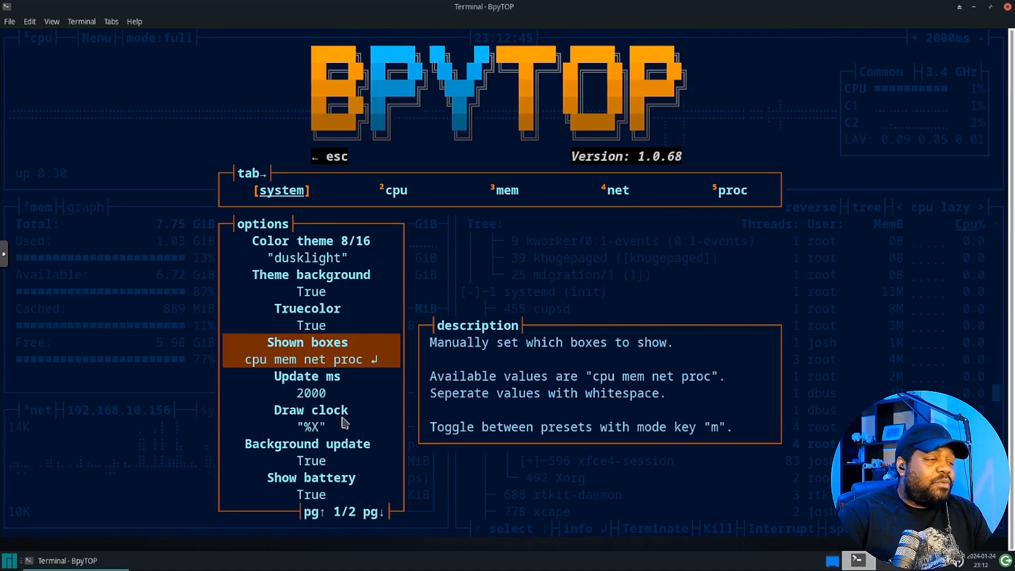
mouse_move(272, 404)
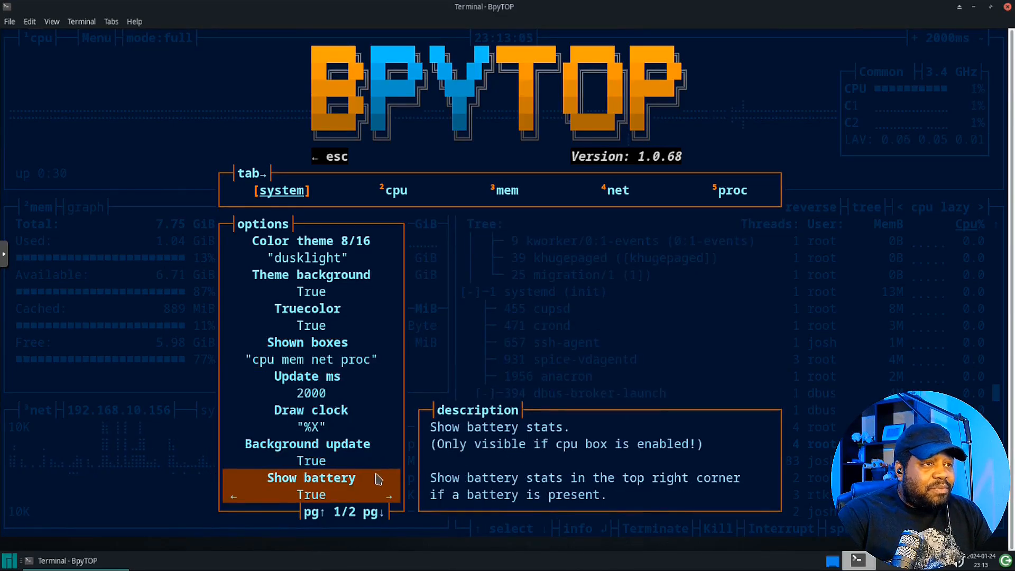
mouse_move(401, 361)
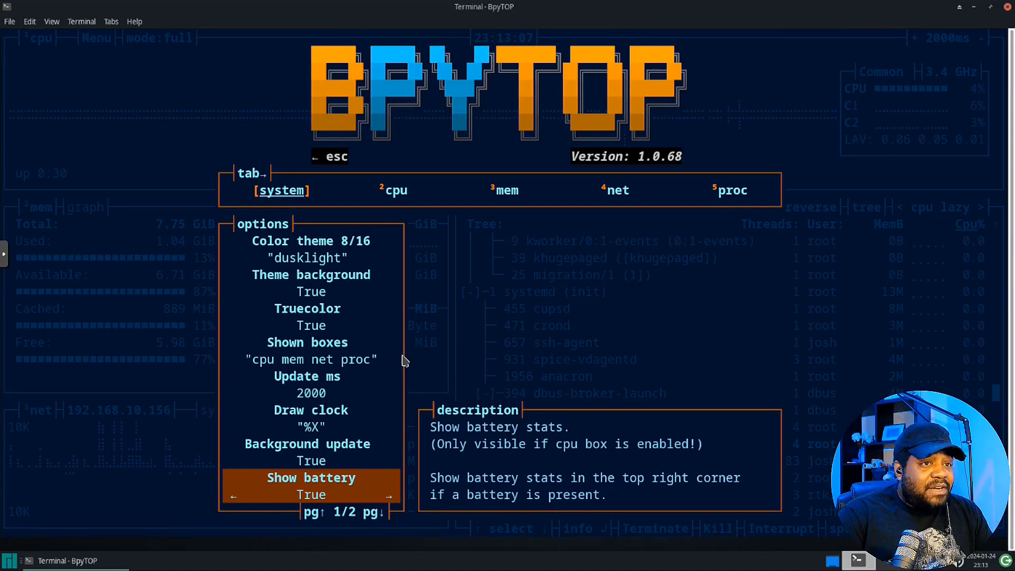
Browse the cpu, mem, net and proc option tabs, then exit to the dusklight monitor.
left_click(395, 190)
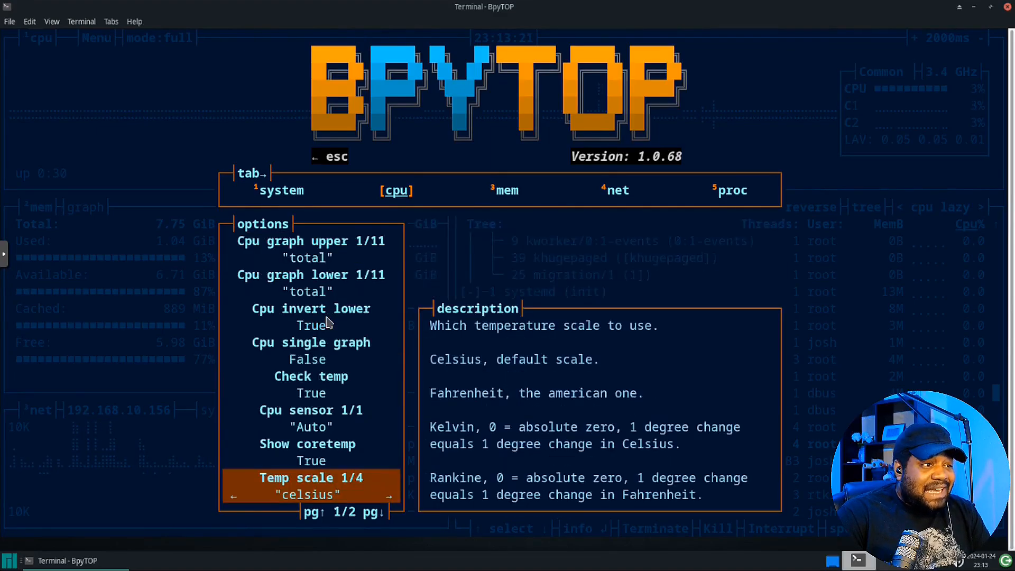
key("up")
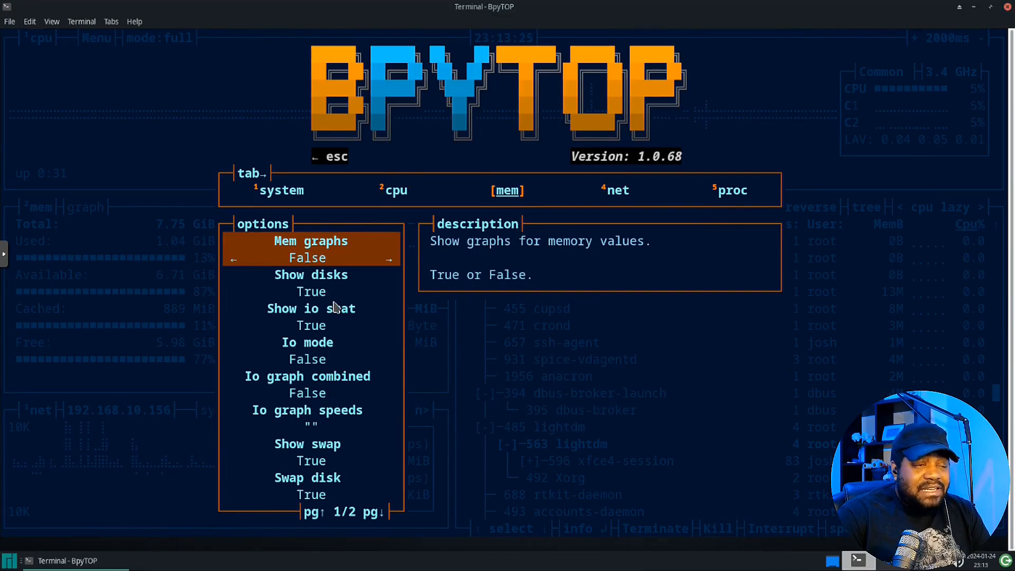
scroll("down", 3)
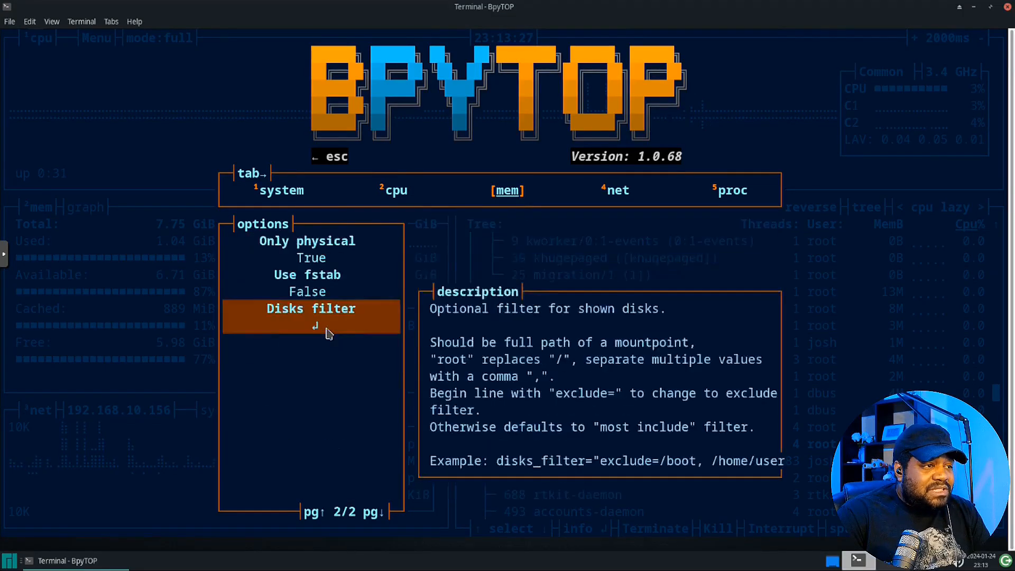
left_click(617, 189)
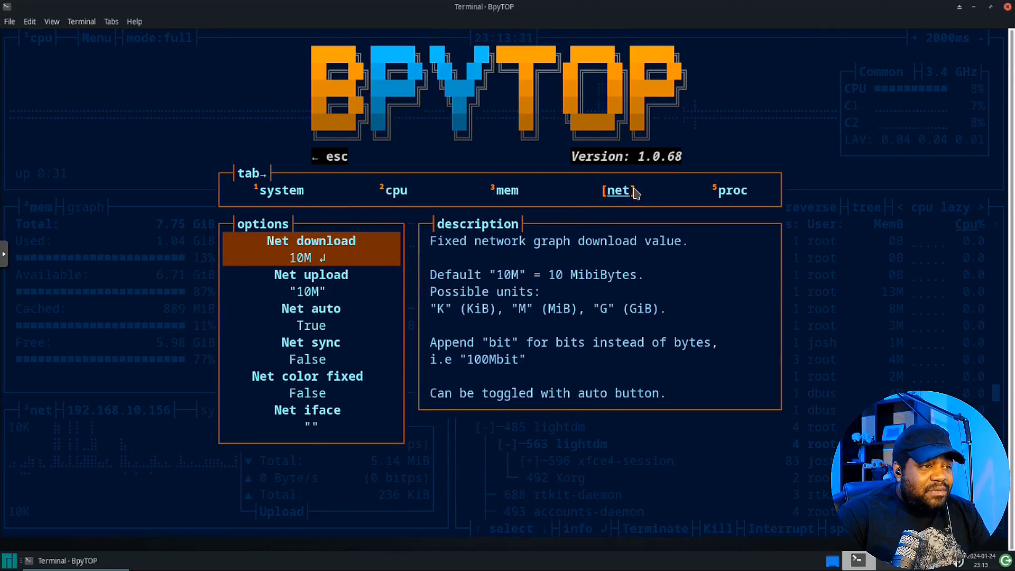
left_click(730, 190)
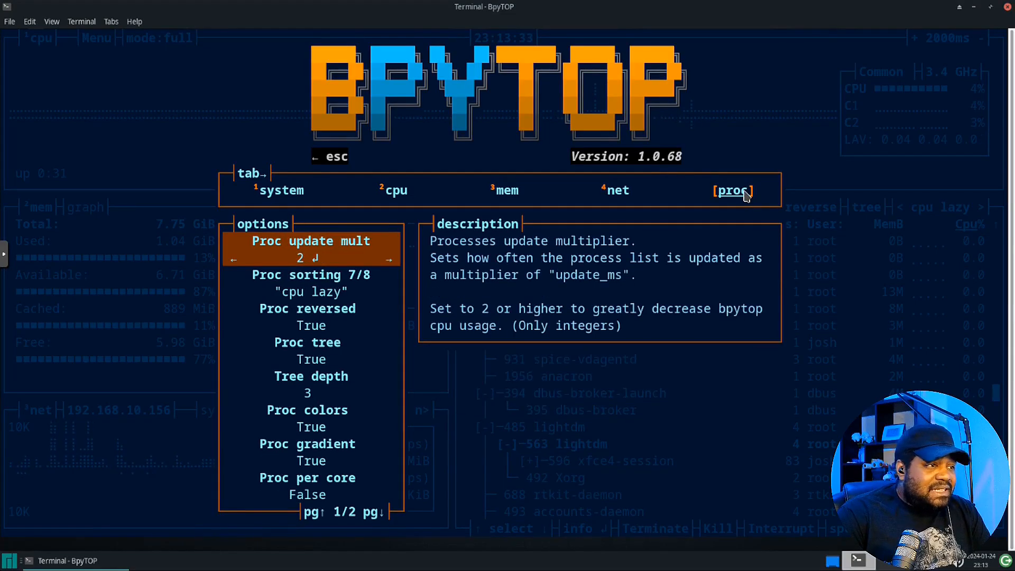
mouse_move(301, 202)
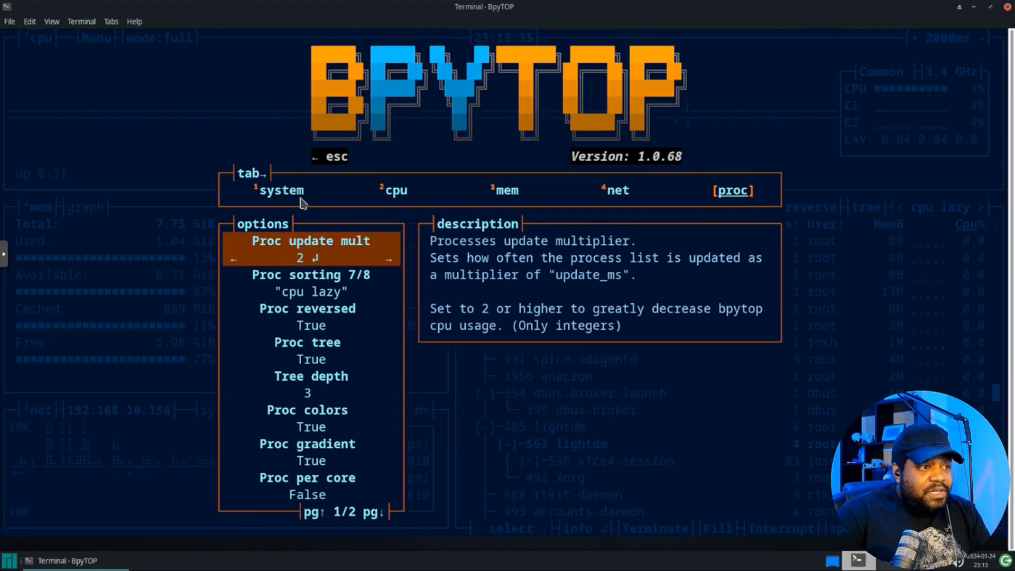
left_click(282, 190)
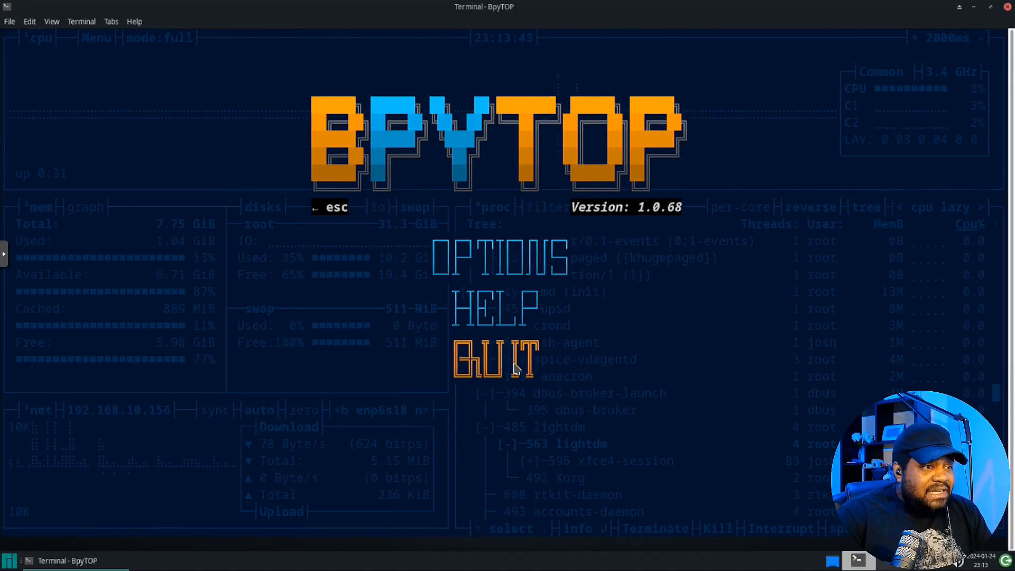
key("Escape")
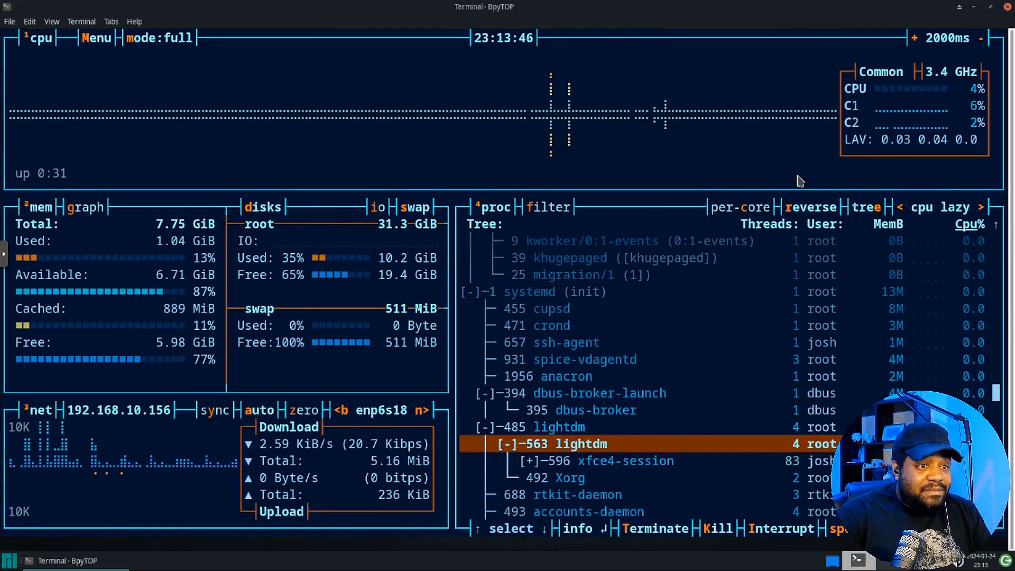
mouse_move(291, 288)
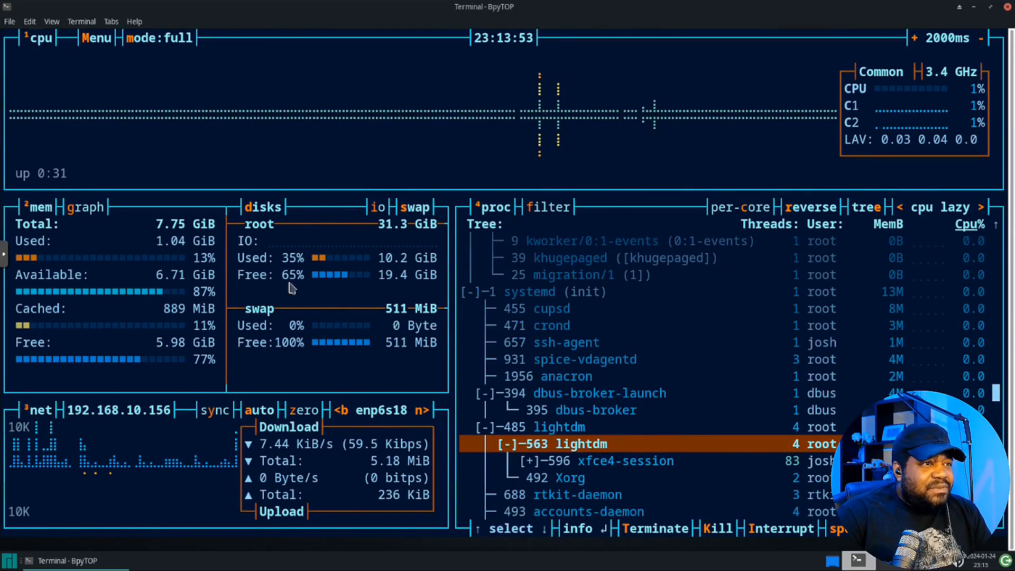